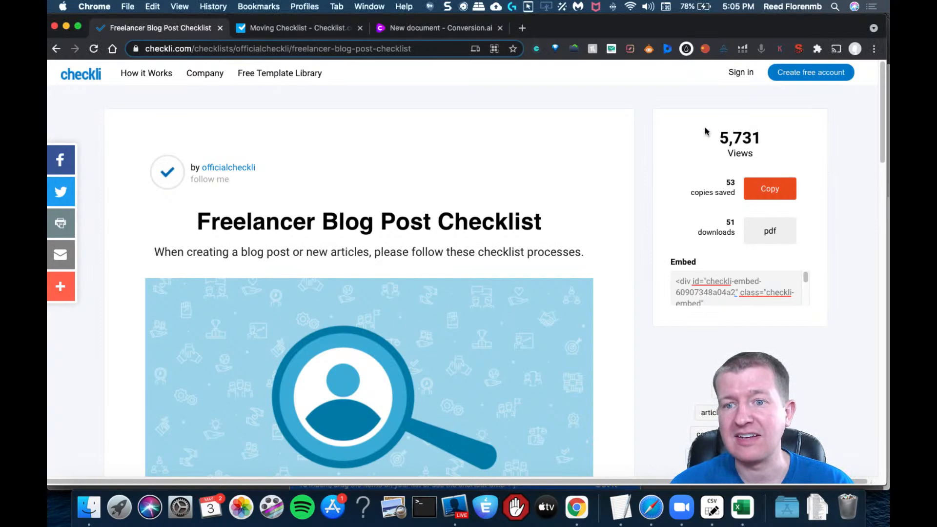
mouse_move(729, 153)
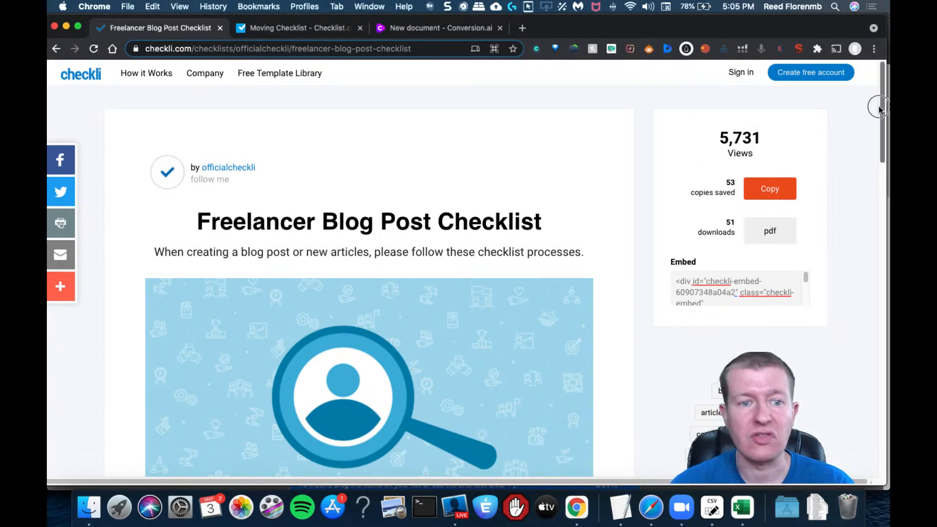
Scroll through the Freelancer Blog Post Checklist to review all its steps for copying.
scroll("down", 3)
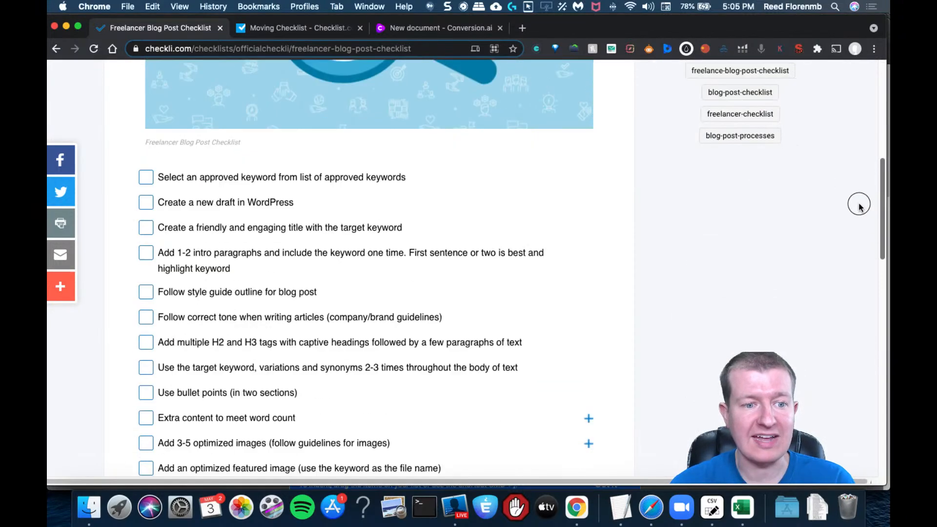
scroll("down", 3)
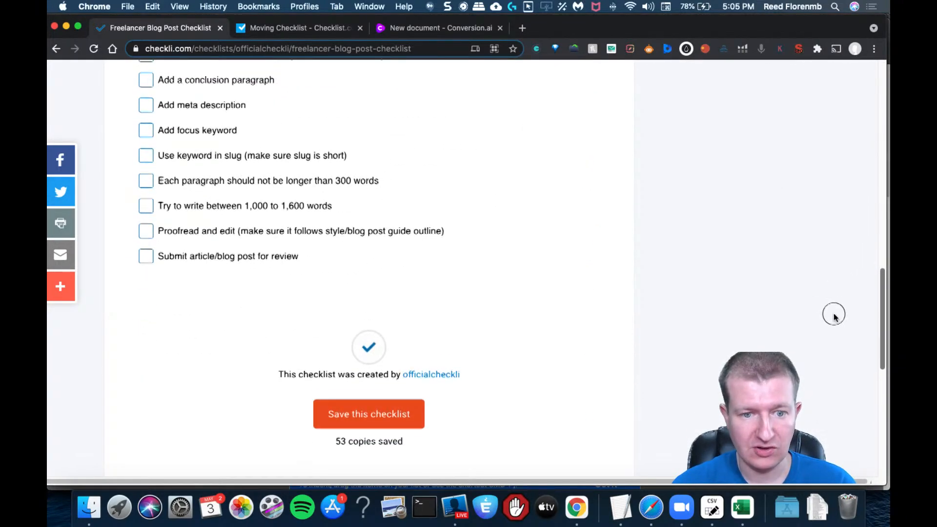
scroll("up", 3)
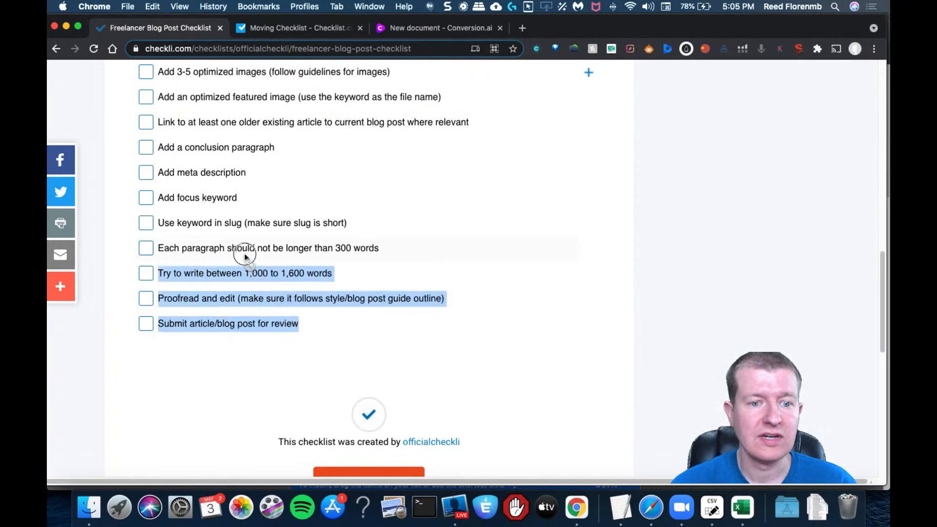
scroll("up", 3)
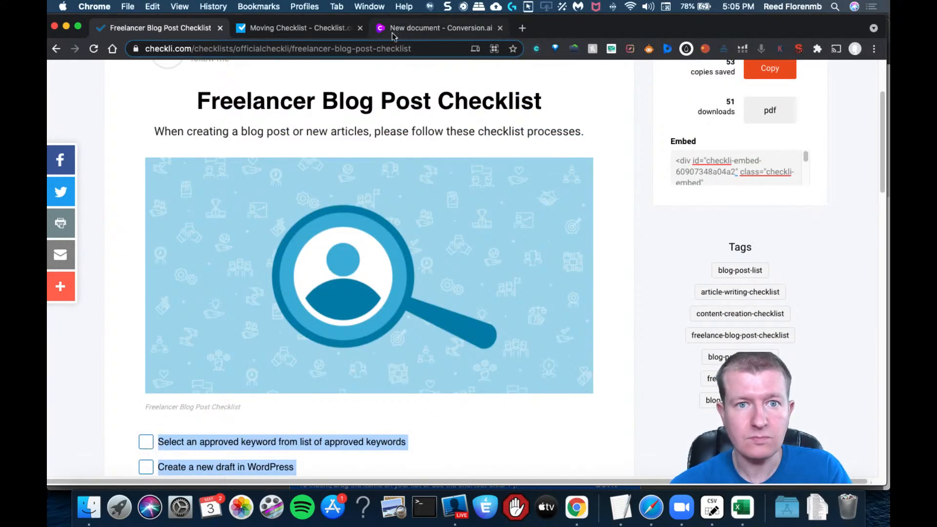
Start a Long-form assistant piece described as 'Write a blog post about freelance blogging'.
left_click(442, 28)
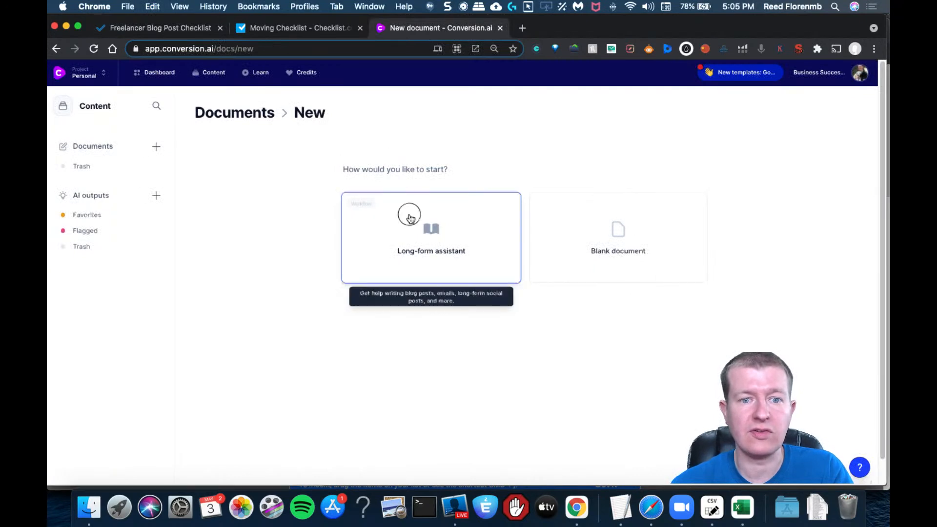
left_click(431, 238)
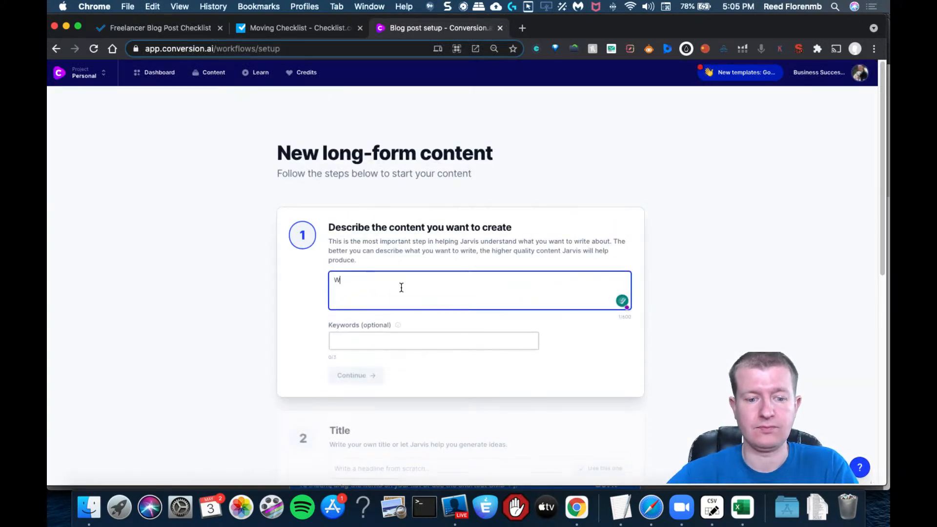
type("Write a blog post a")
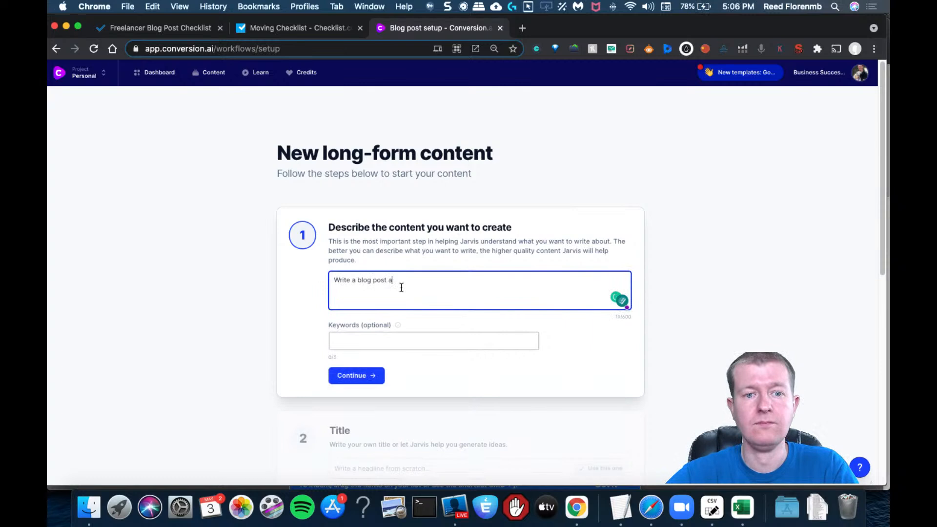
type("bout free")
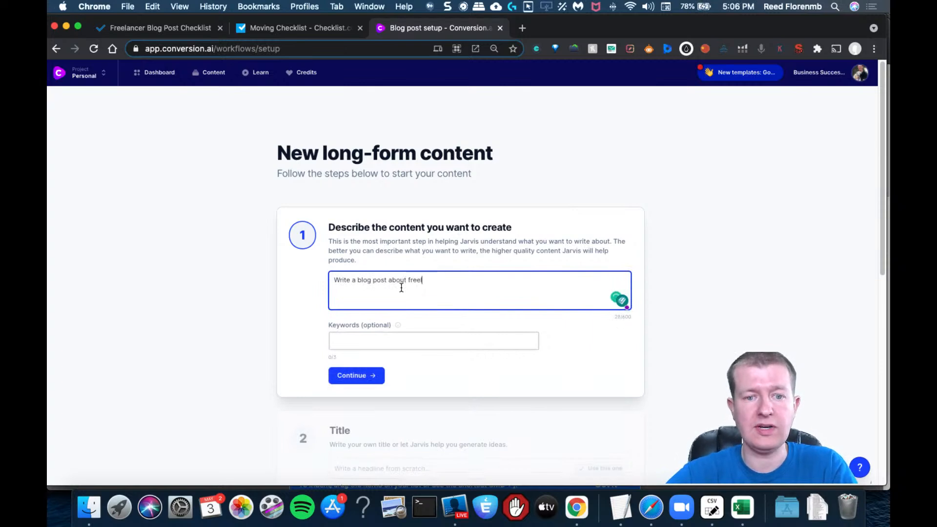
type("lance blogging")
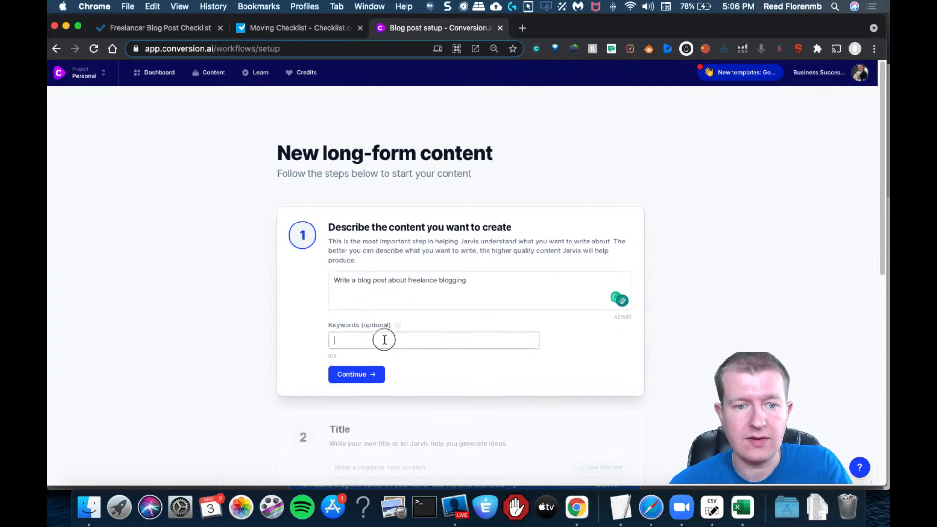
type("freelance blogging")
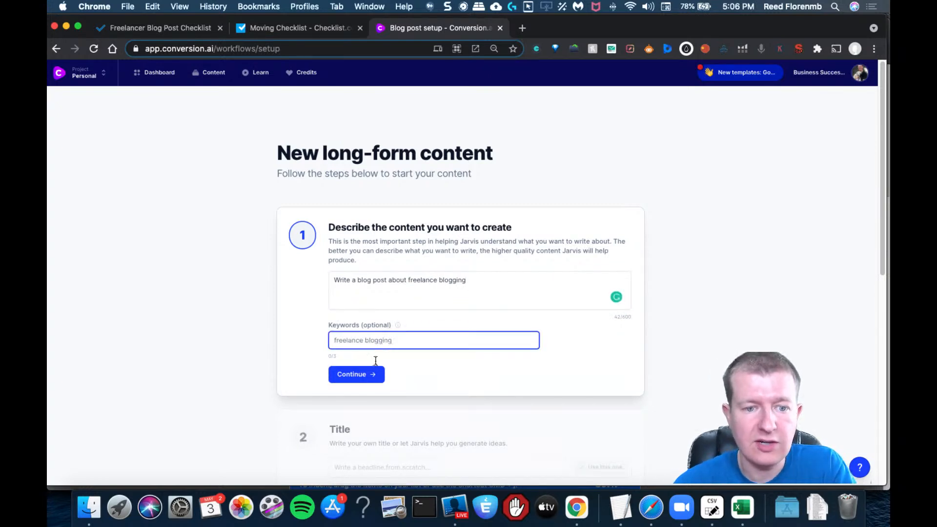
left_click(356, 374)
type("fr")
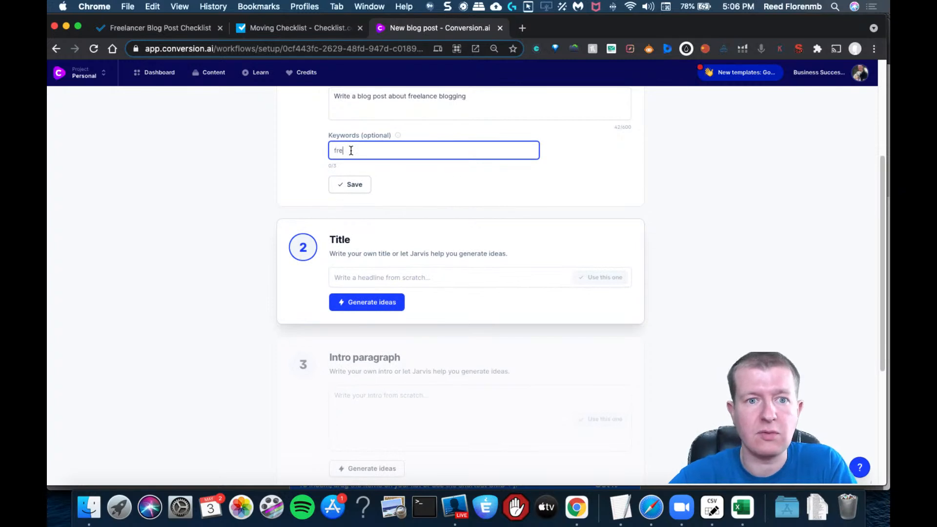
Add the keyword 'freelance blogging' and request generated title ideas.
type("elance")
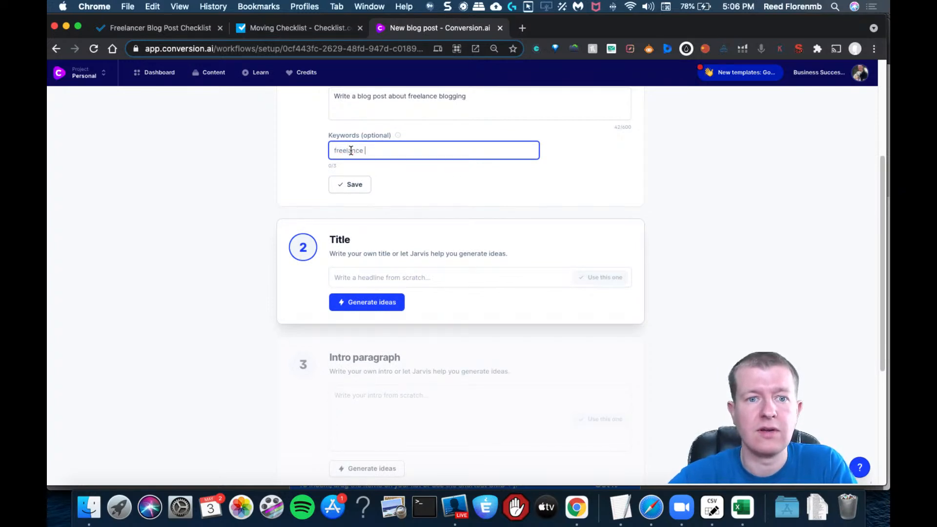
key("Return")
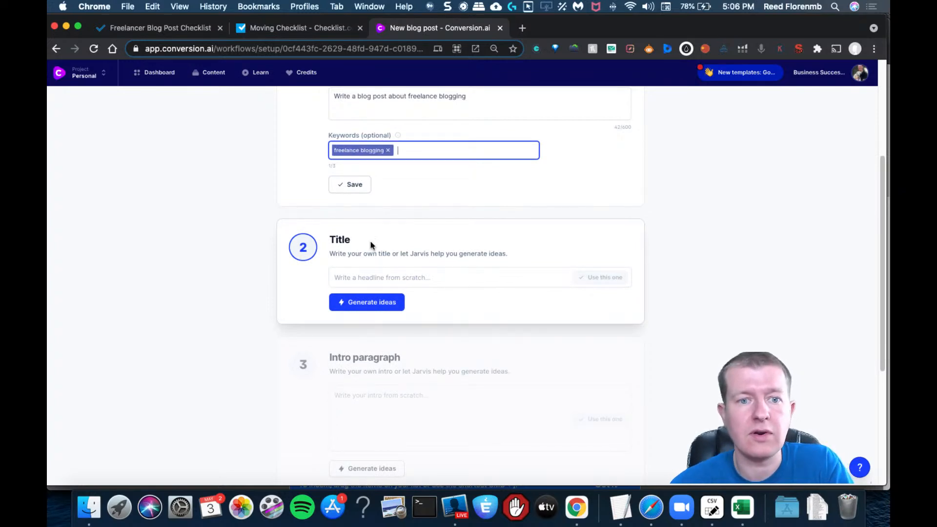
left_click(367, 302)
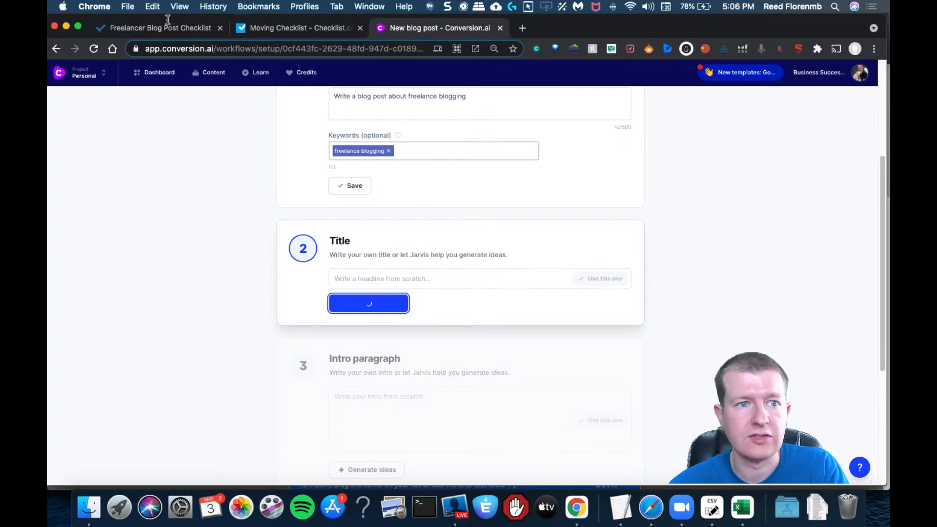
Browse the Checklist.com Moving Checklist tasks, then return to the Conversion.ai setup.
left_click(159, 28)
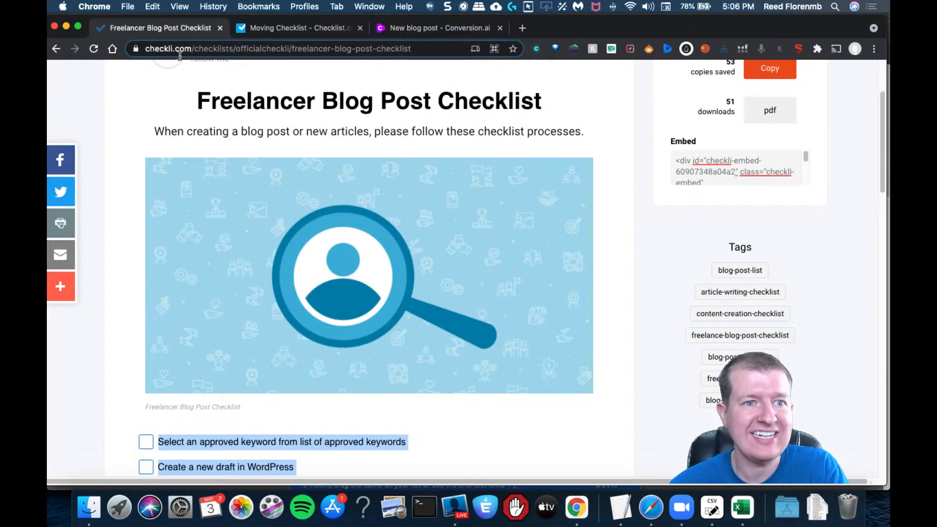
mouse_move(282, 45)
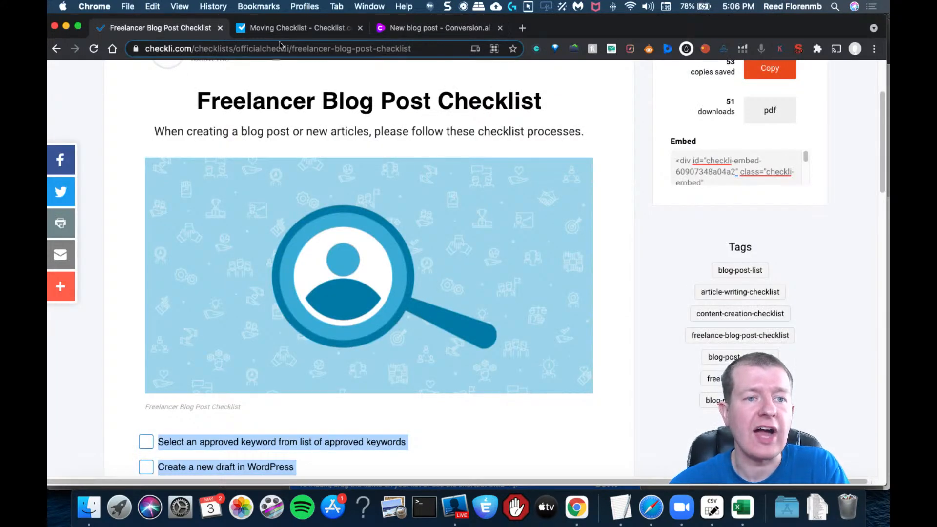
left_click(299, 27)
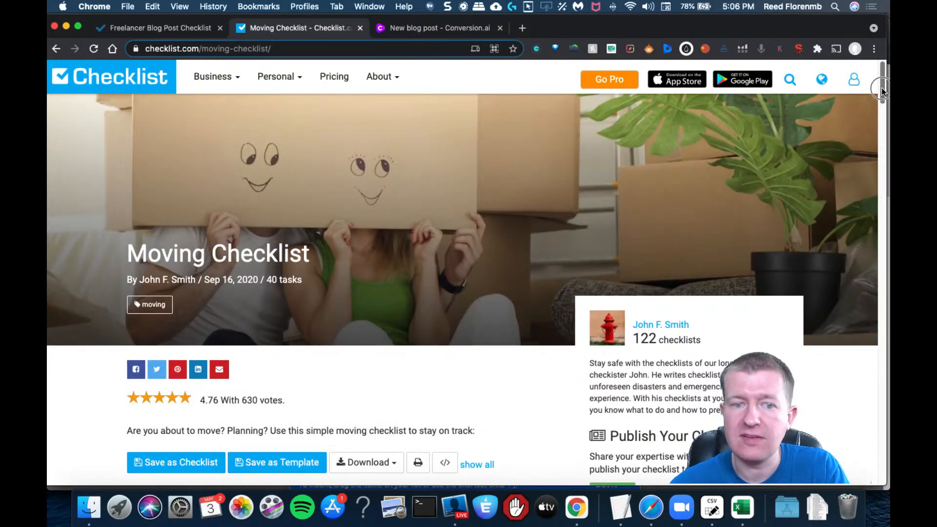
scroll("down", 3)
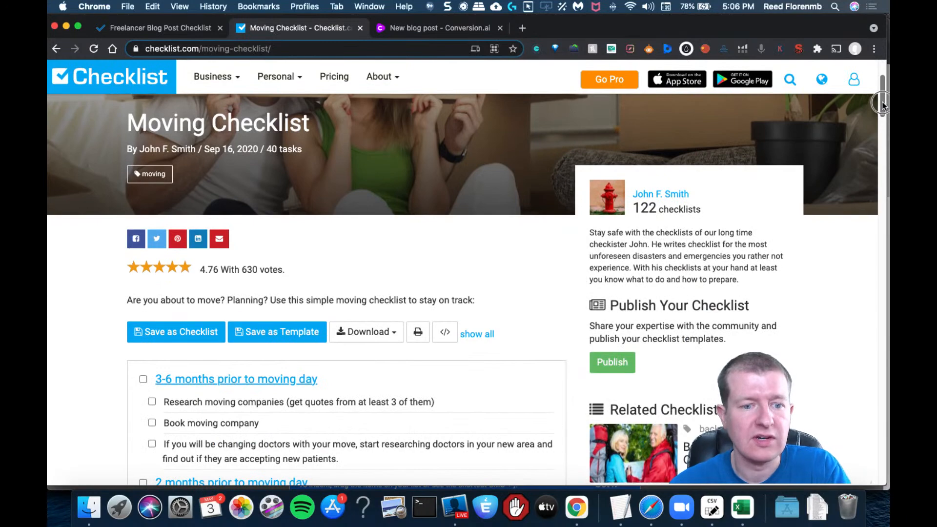
scroll("up", 3)
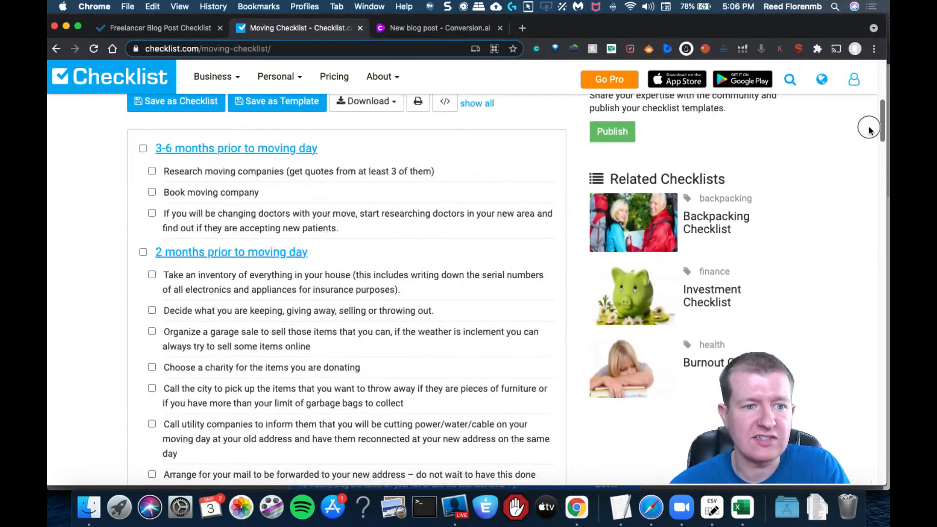
scroll("down", 3)
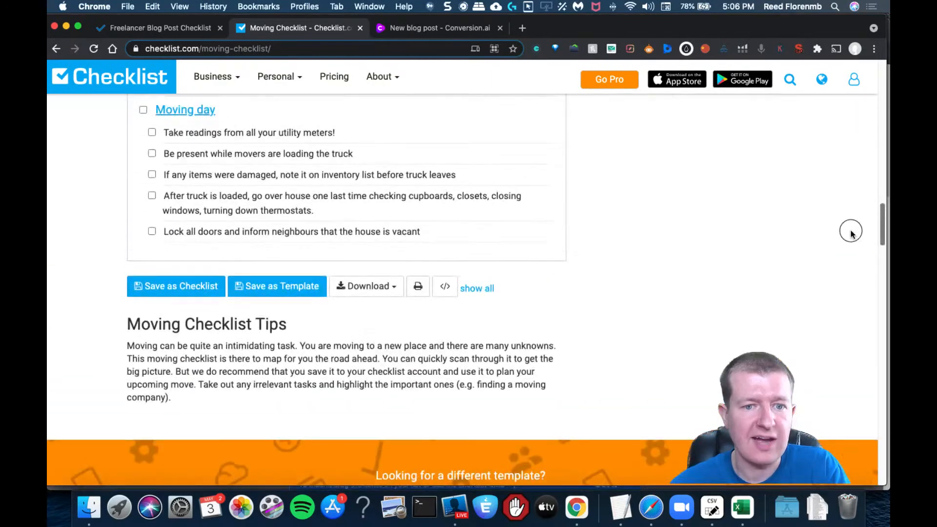
scroll("up", 3)
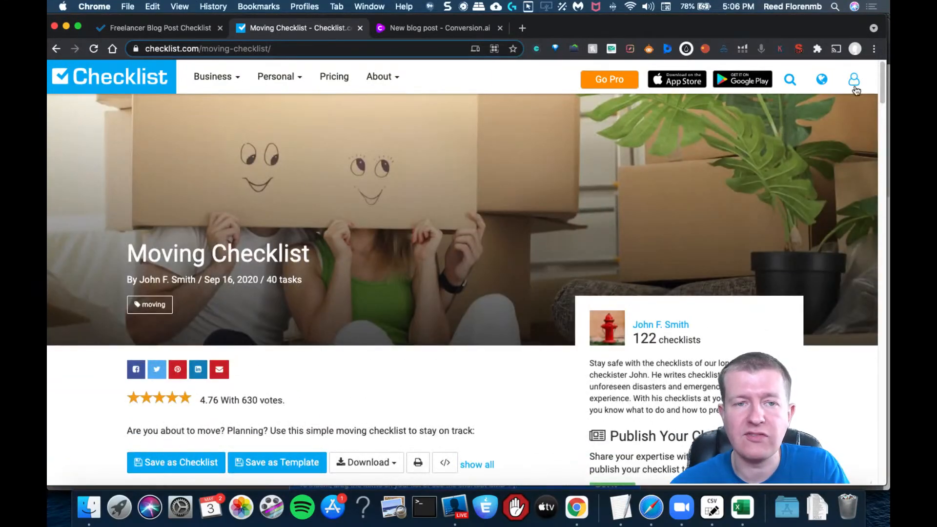
left_click(440, 27)
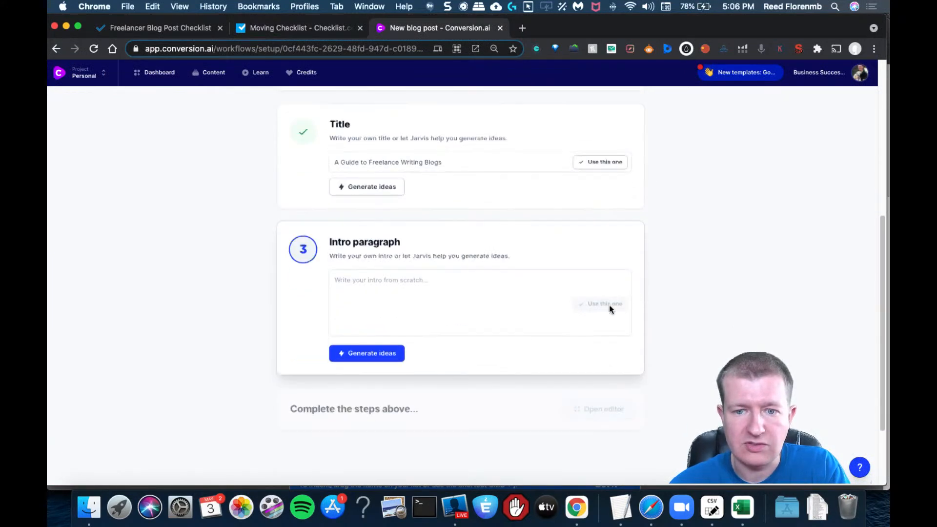
Accept the generated intro paragraph and open 'A Guide to Freelance Writing Blogs' in the editor.
left_click(366, 353)
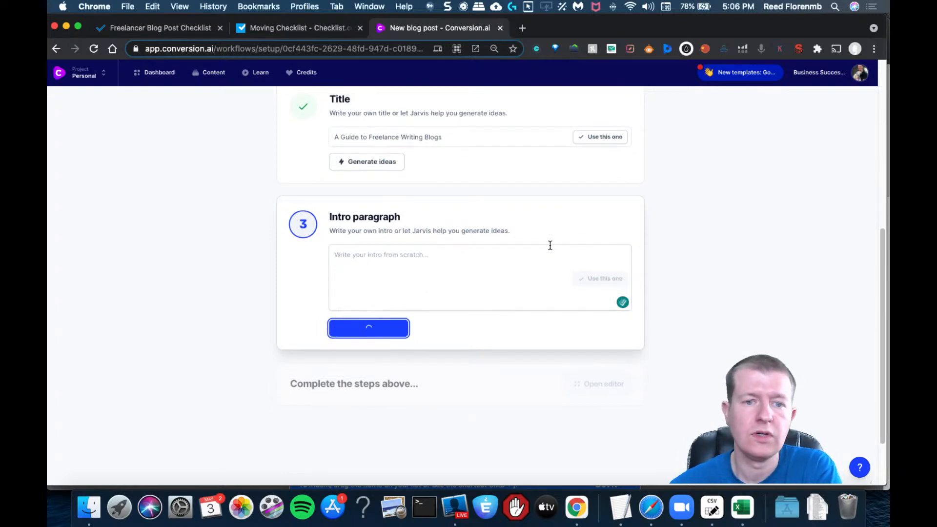
left_click(368, 328)
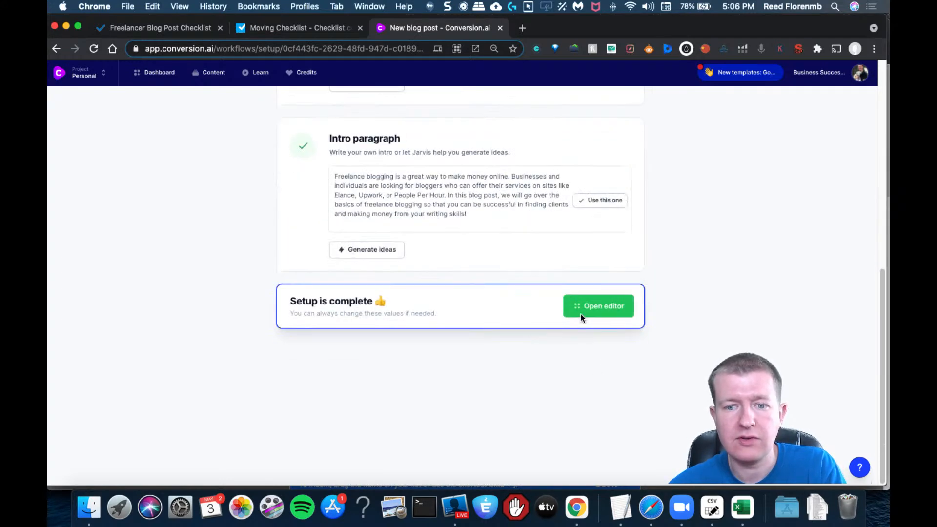
left_click(598, 306)
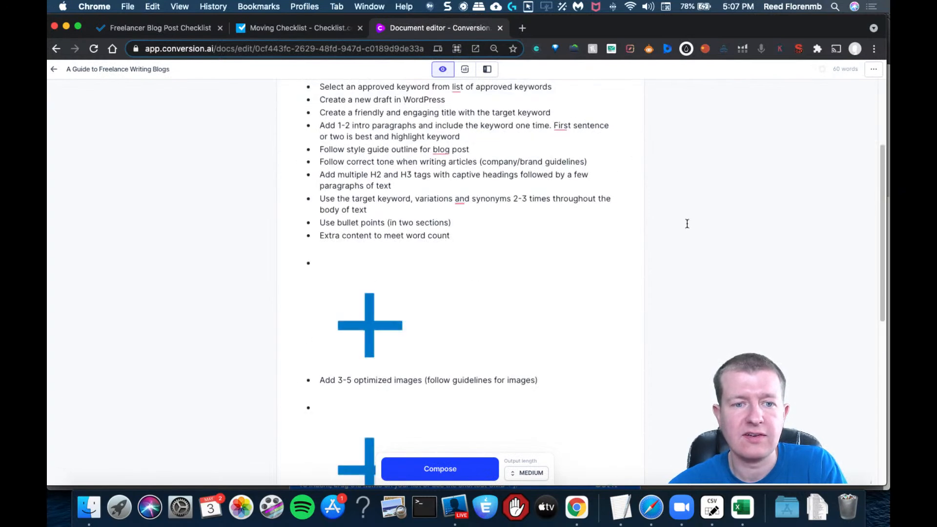
Reformat the pasted checklist steps into separate plain paragraphs below the intro.
left_click(369, 324)
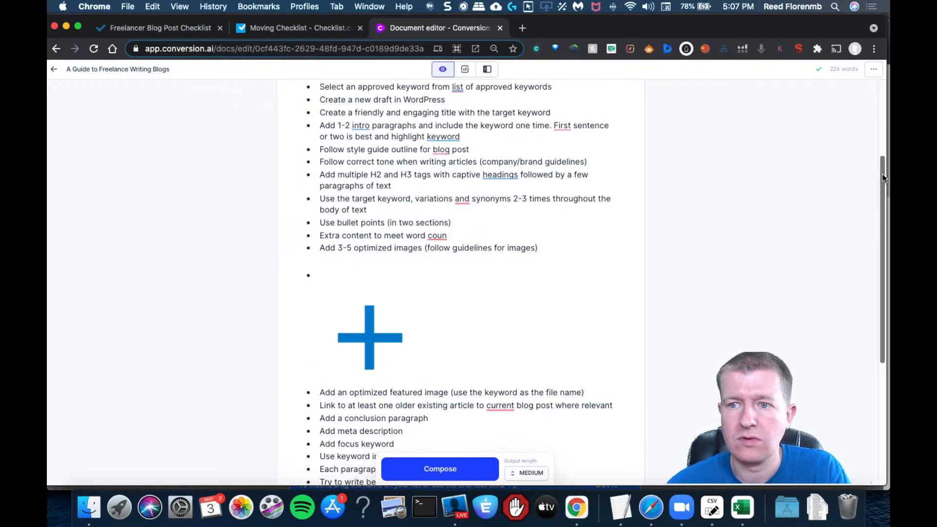
scroll("up", 3)
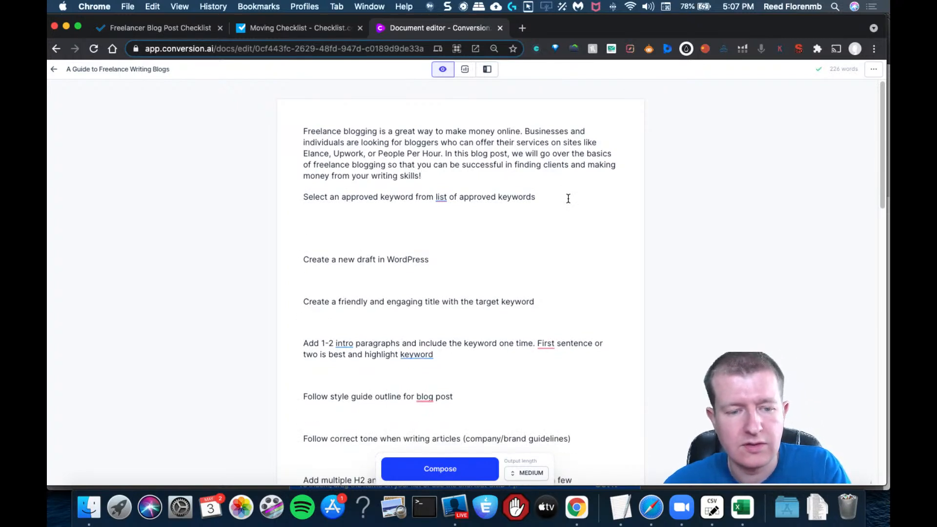
Prefix the first step with ##, set output length to Long, and compose text after it.
type("##")
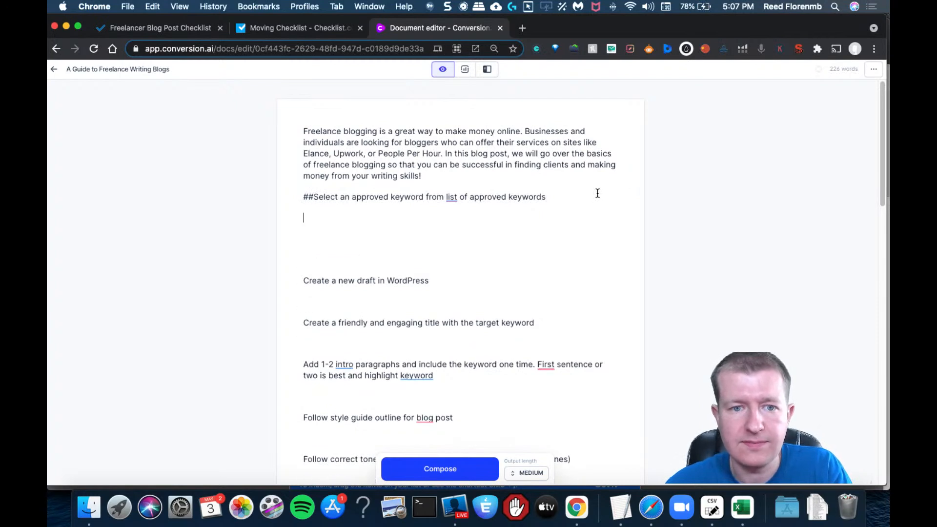
left_click(530, 473)
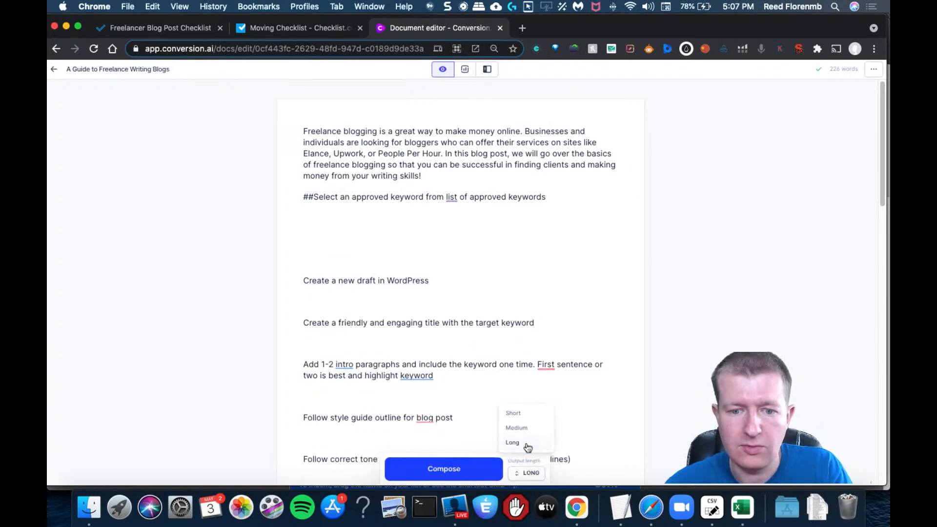
left_click(511, 442)
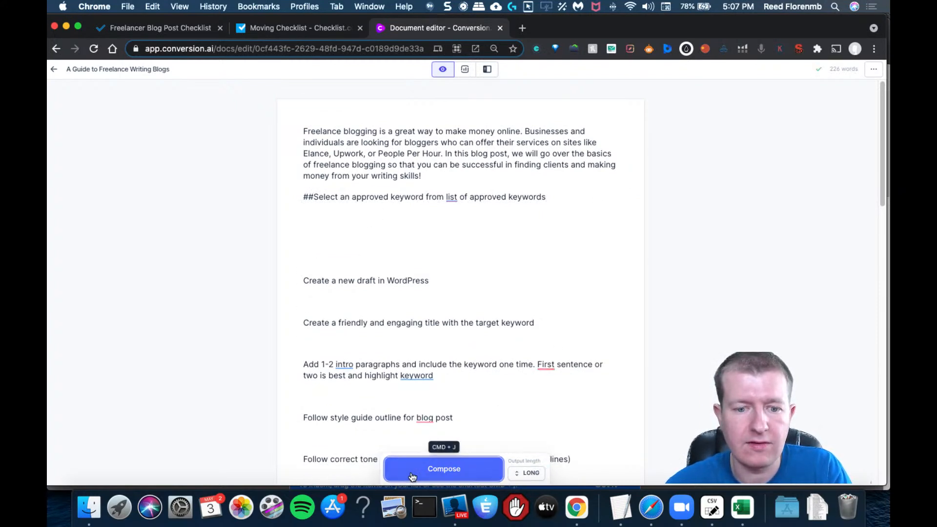
left_click(443, 468)
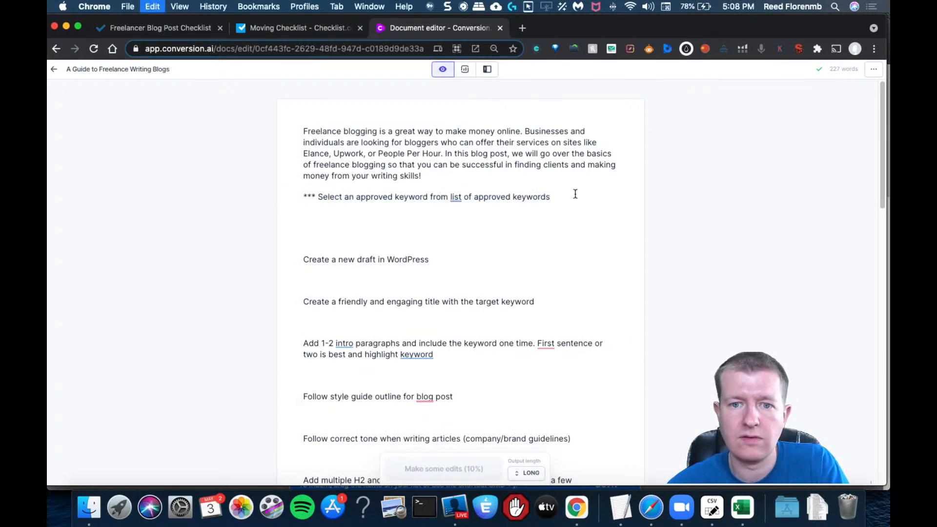
Compose from the first step extended with a 500-word freelance blogging request, then discard the output.
left_click(549, 196)
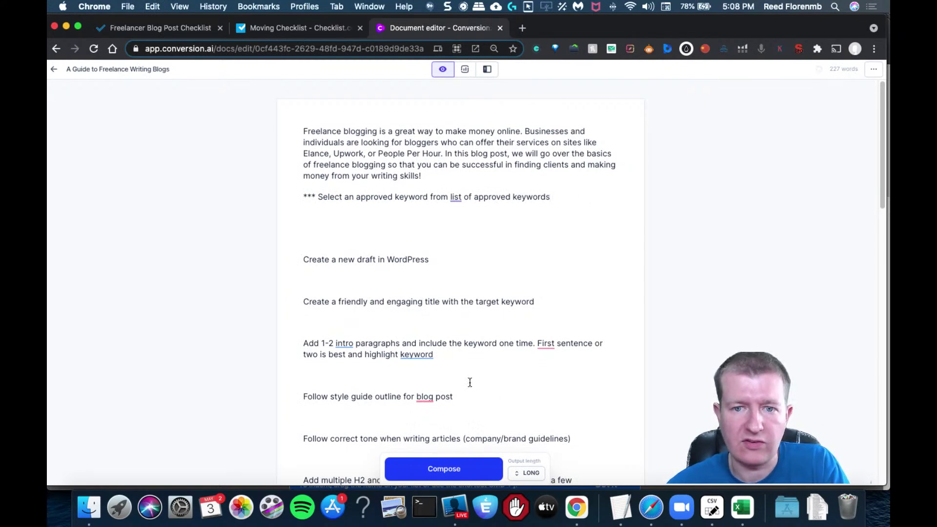
left_click(443, 469)
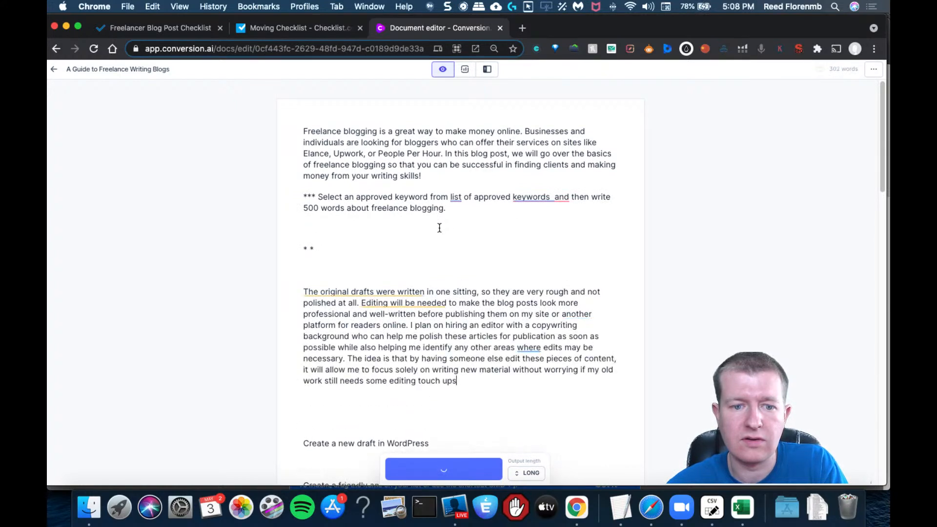
left_click(443, 469)
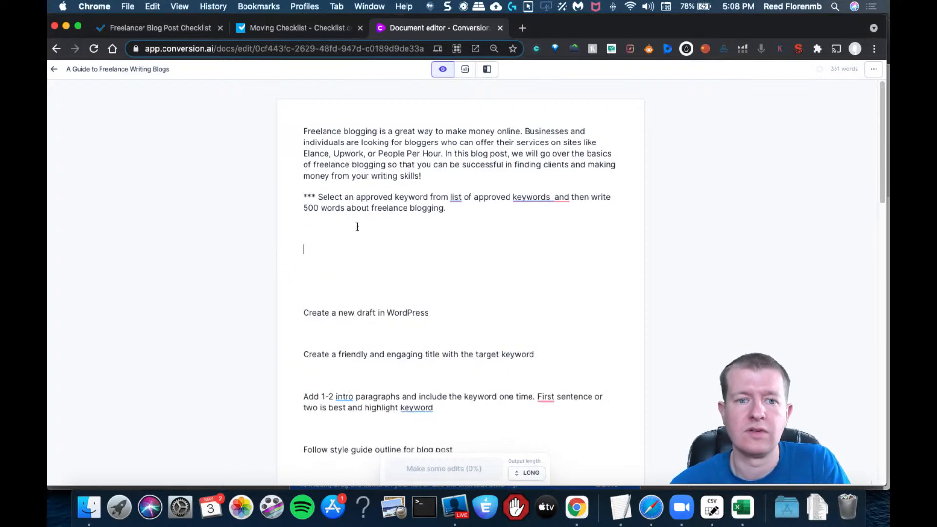
left_click(531, 196)
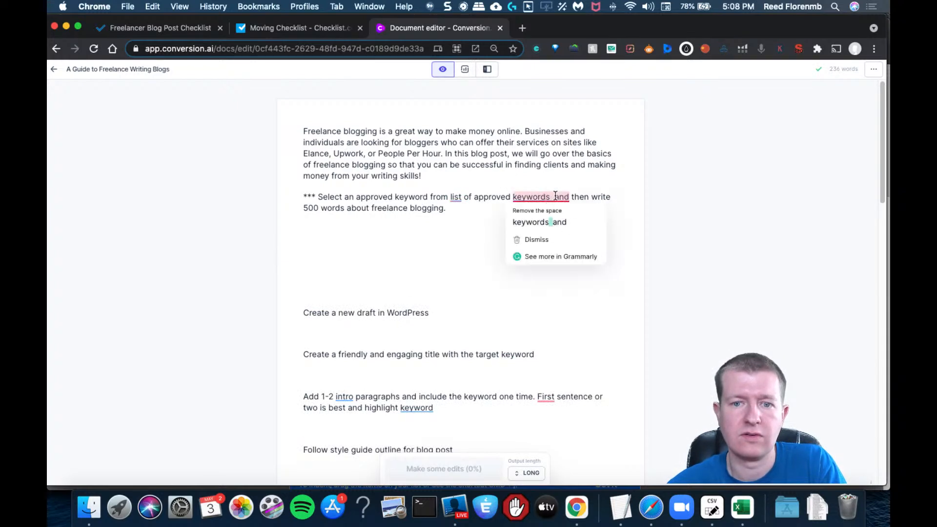
Restore the first step's wording and try 'Explain it to a 5th grader' on it twice.
left_click(536, 211)
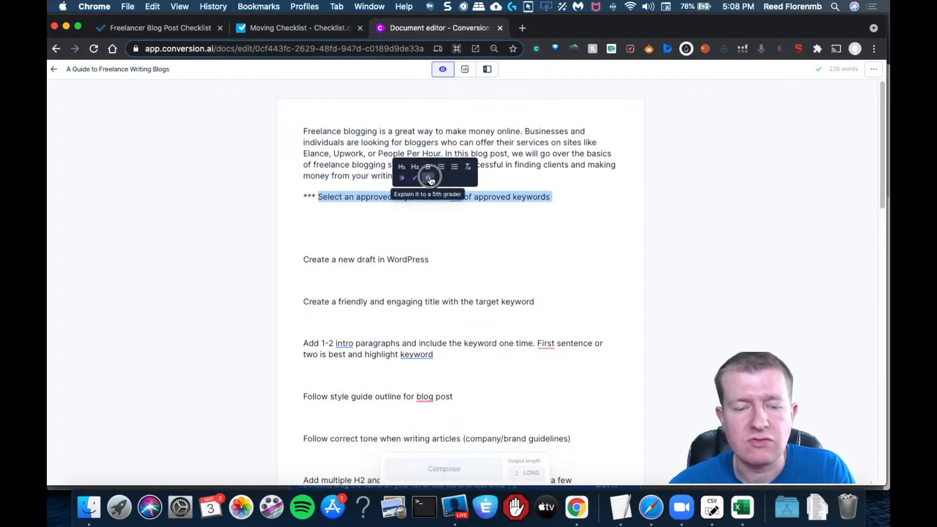
left_click(429, 177)
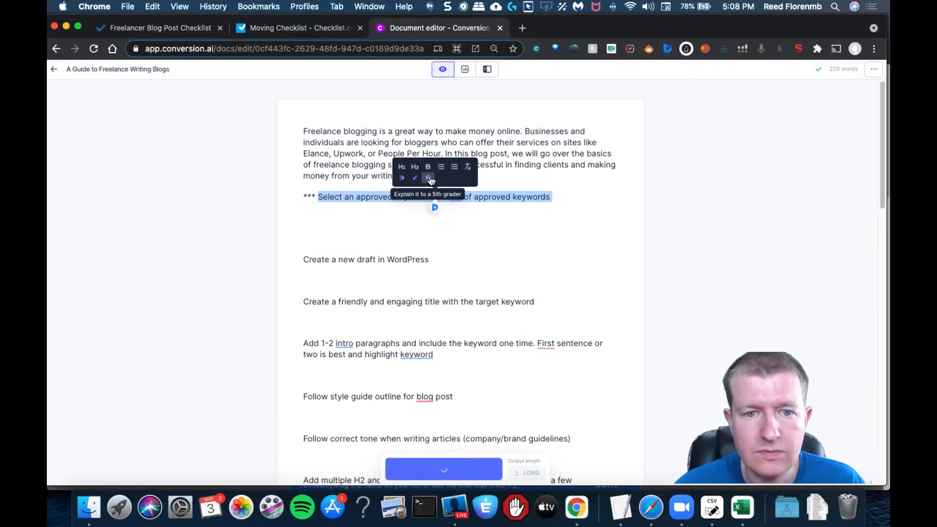
left_click(428, 178)
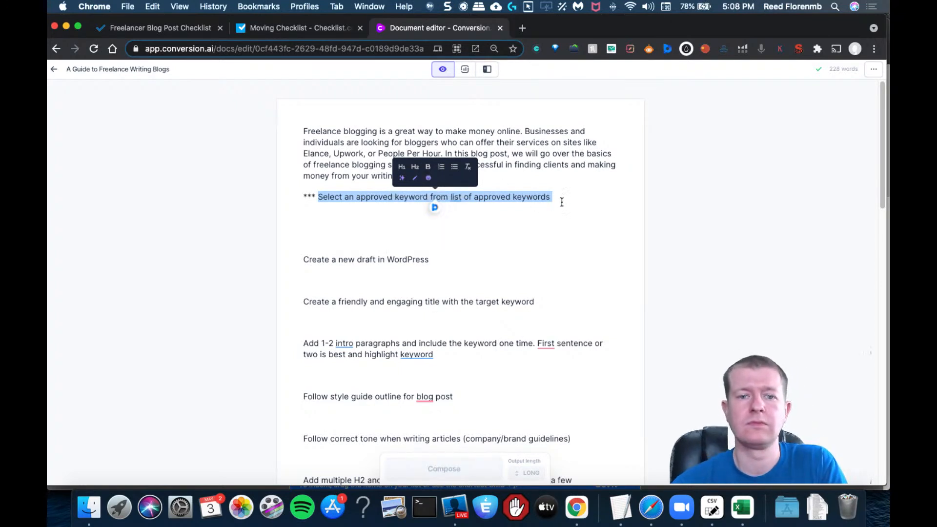
left_click(568, 197)
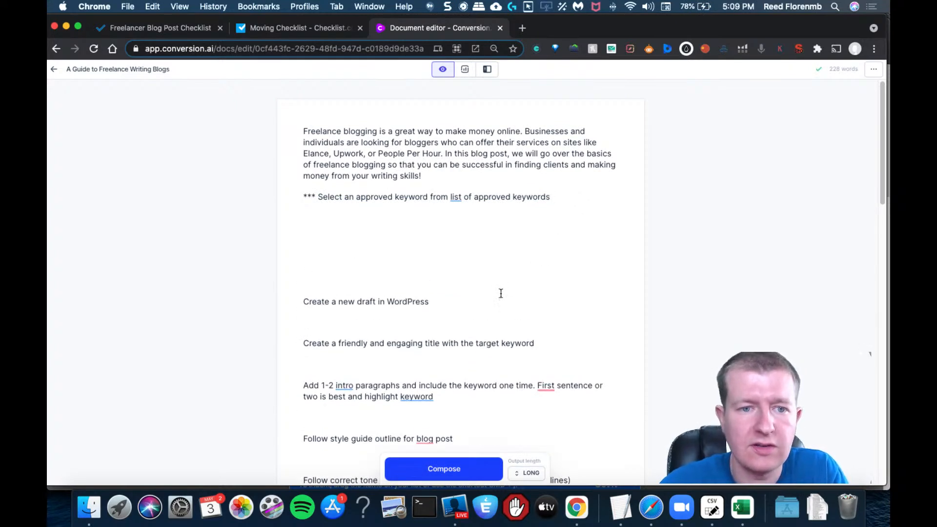
left_click(443, 469)
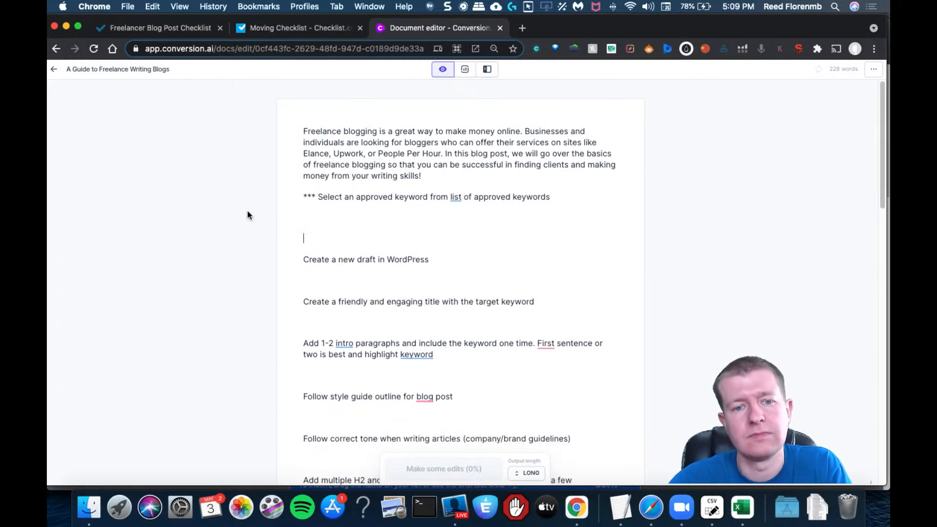
Make the first step a numbered list item and compose further numbered steps beneath it.
left_click(310, 196)
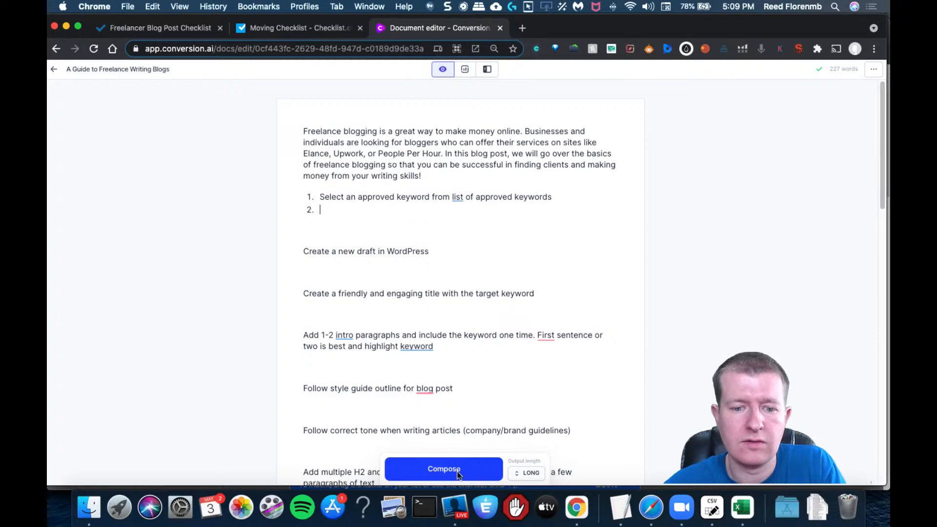
left_click(443, 468)
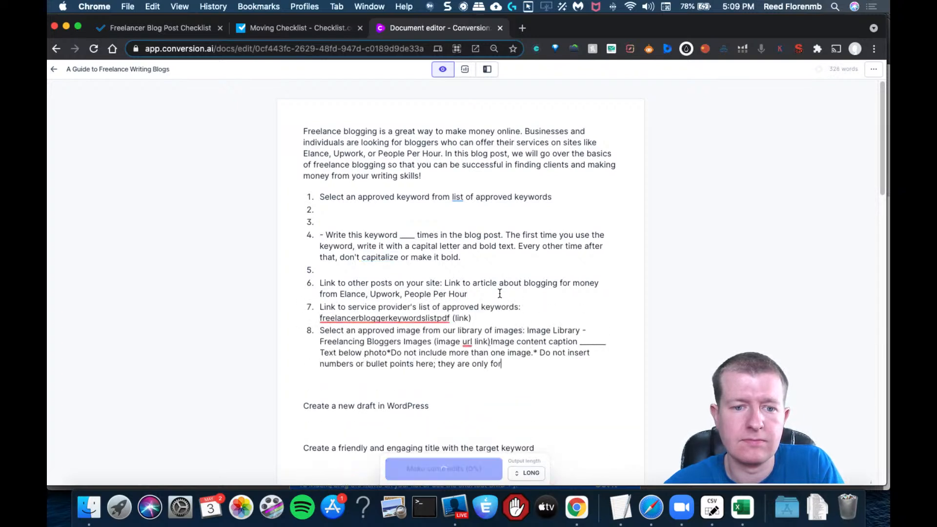
left_click(873, 68)
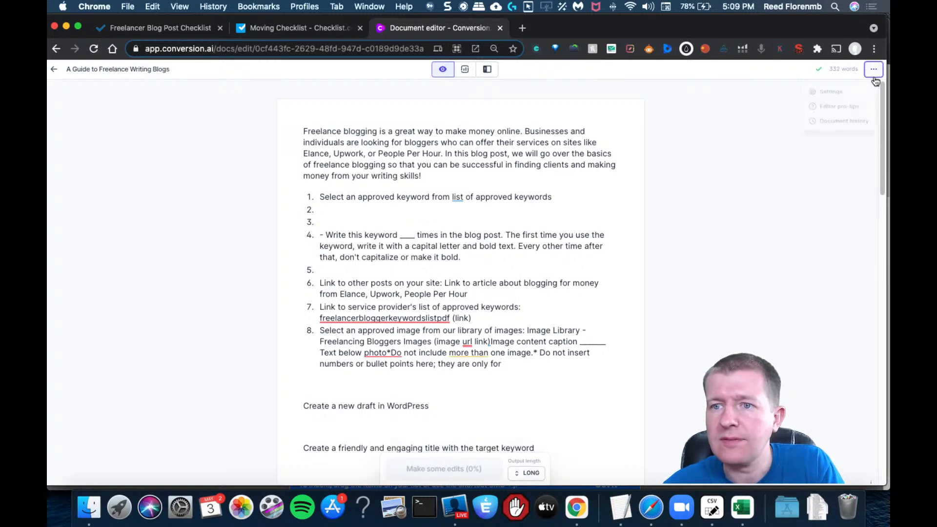
Save the Document settings dialog with all fields left empty.
left_click(831, 91)
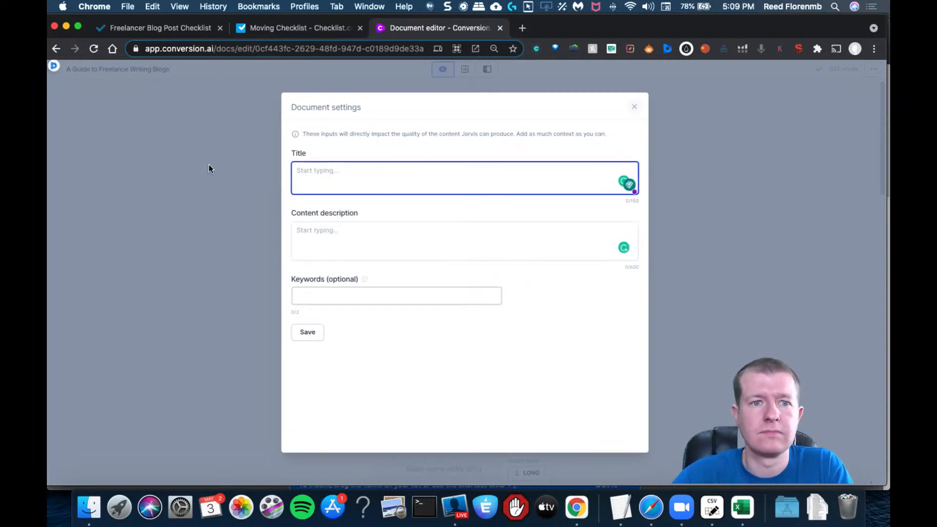
left_click(307, 332)
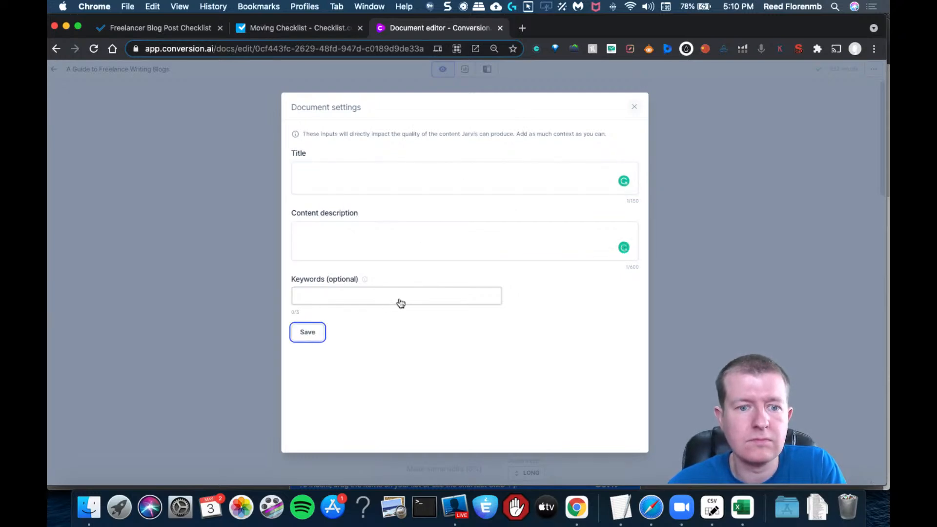
left_click(635, 107)
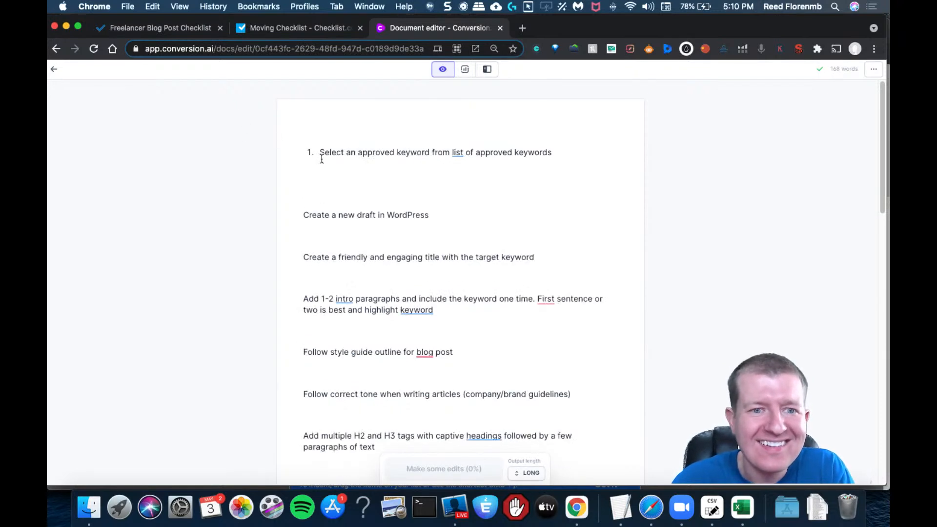
Place the cursor after the first checklist step and select the whole pasted checklist.
scroll("up", 3)
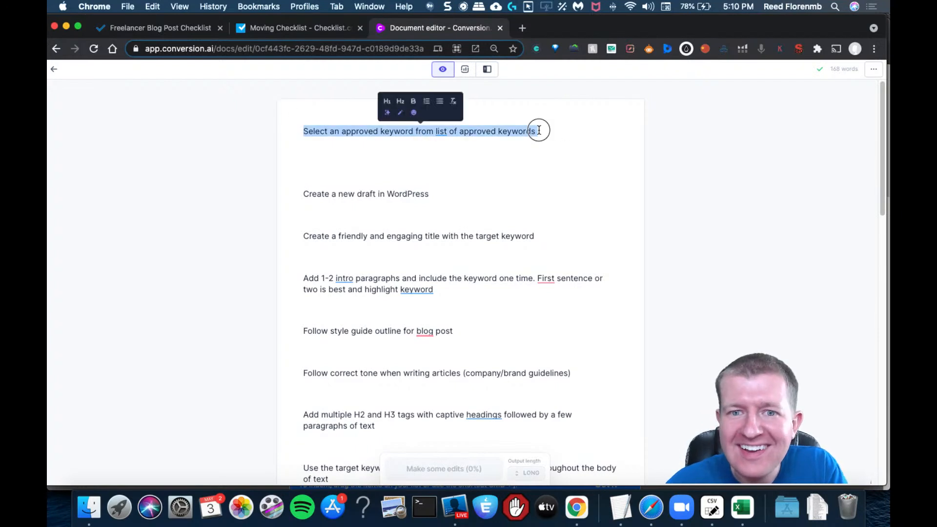
left_click(540, 131)
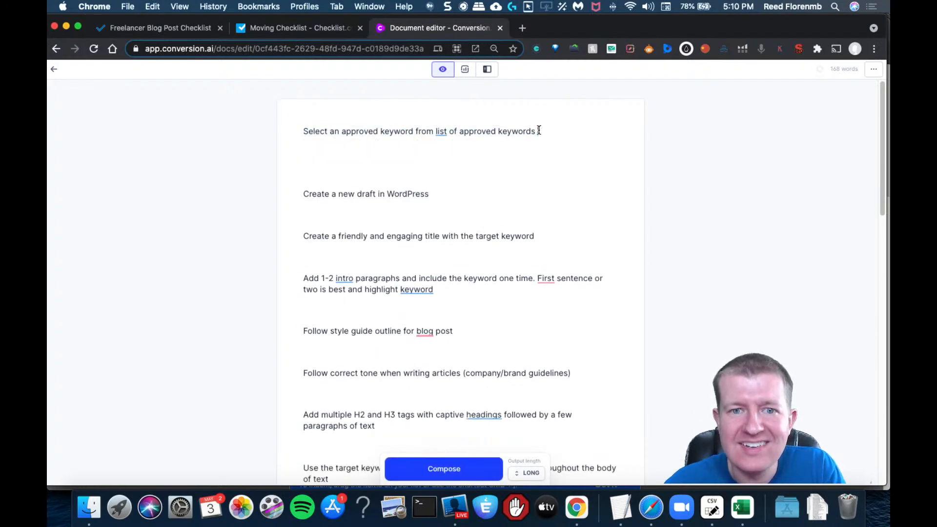
left_click(443, 469)
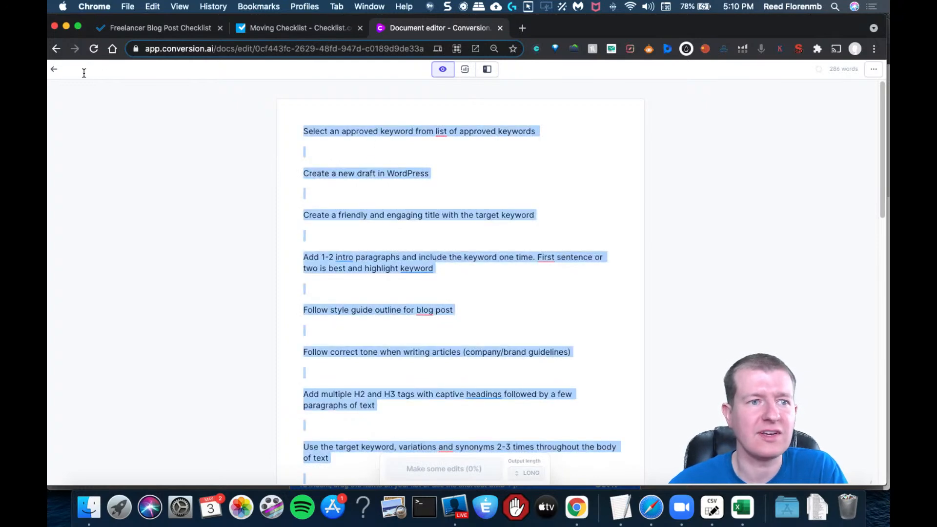
Start a new Long-form assistant document and paste the checklist steps into it.
left_click(54, 68)
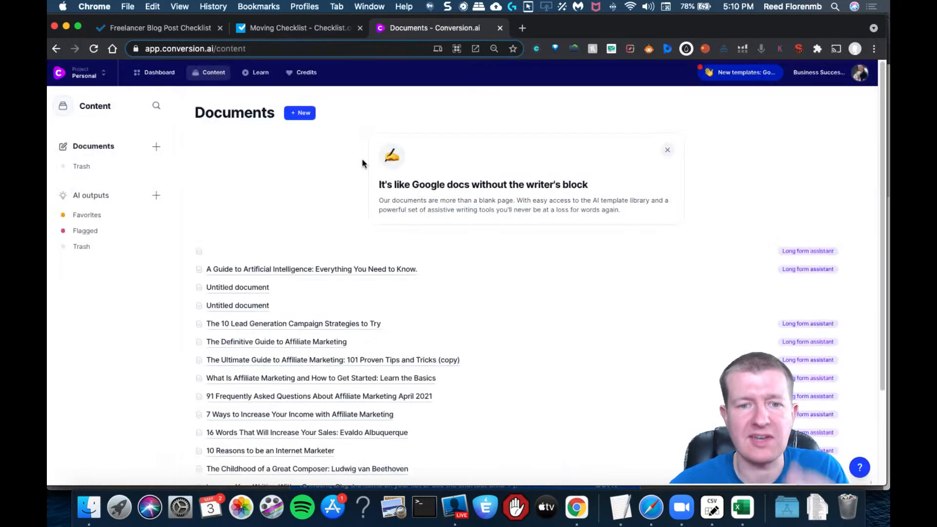
left_click(300, 113)
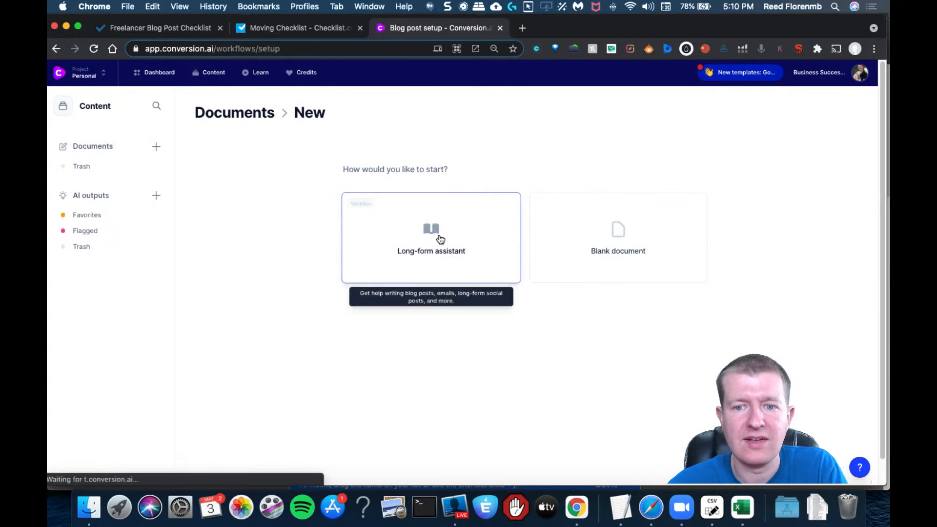
left_click(431, 238)
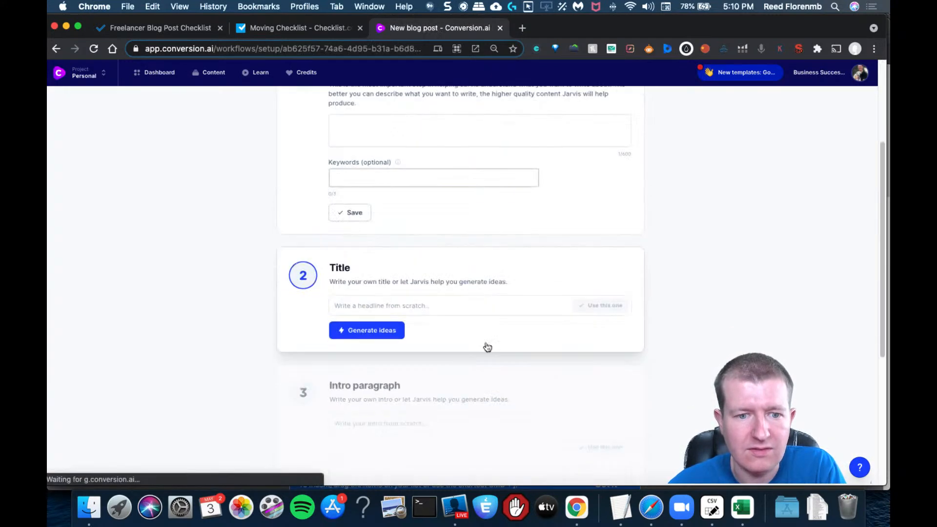
scroll("up", 3)
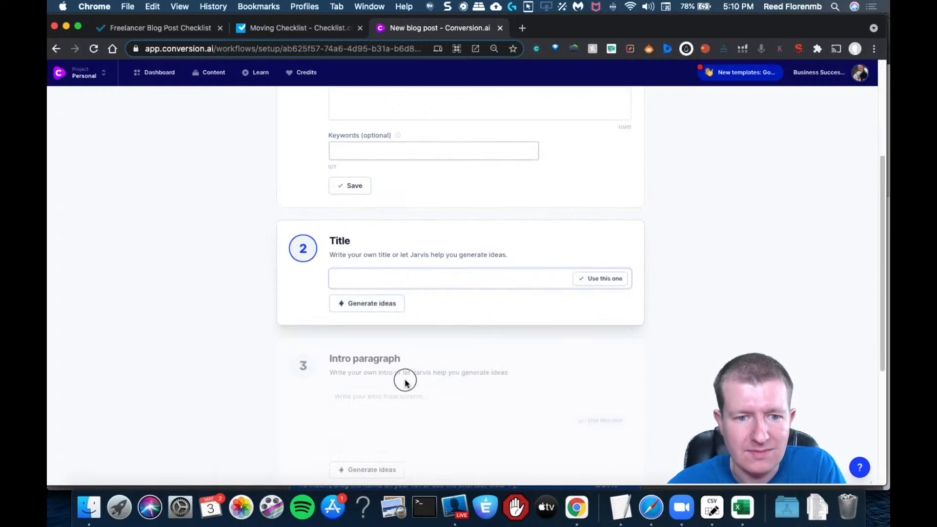
scroll("down", 3)
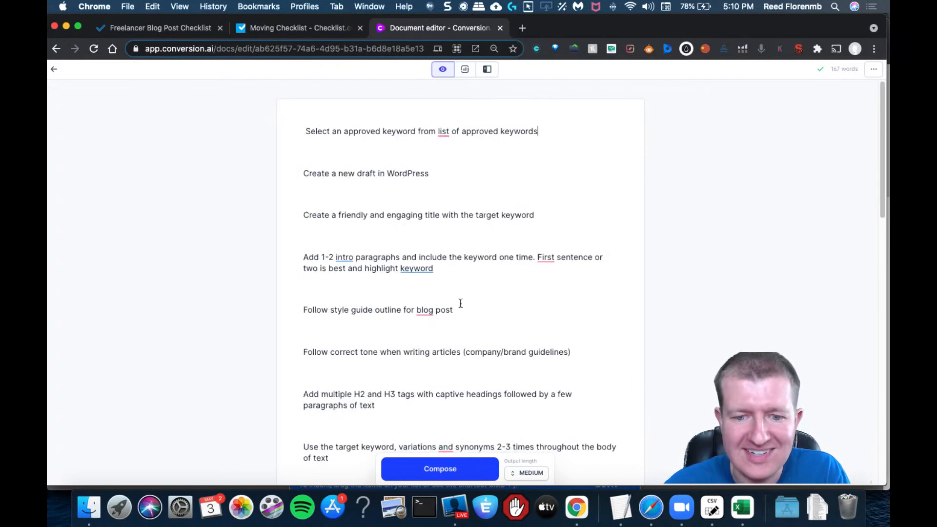
Set output length to Long and compose an AI paragraph about hiring designers after the first step.
left_click(530, 472)
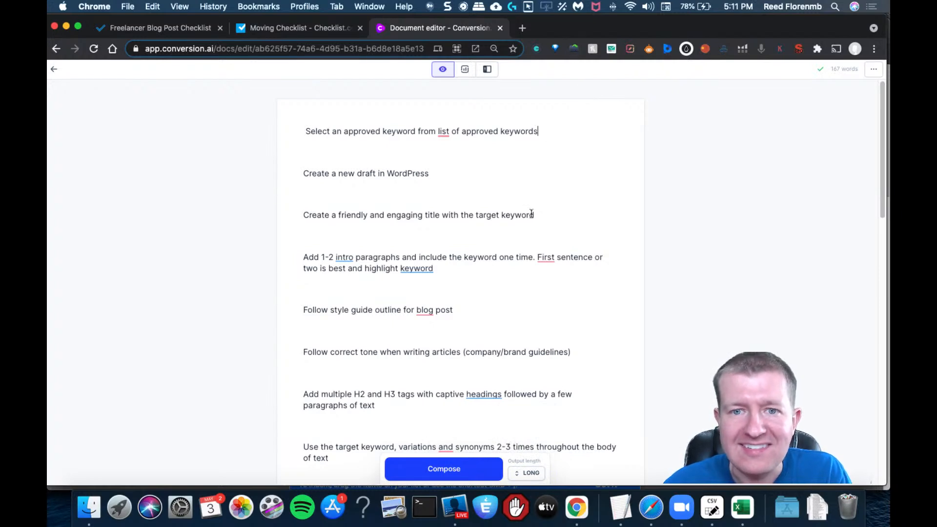
left_click(444, 469)
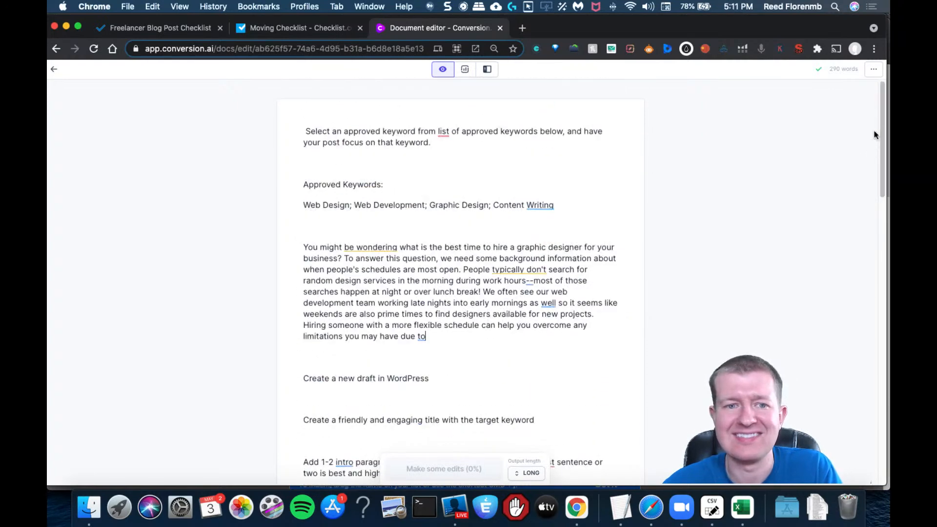
scroll("up", 3)
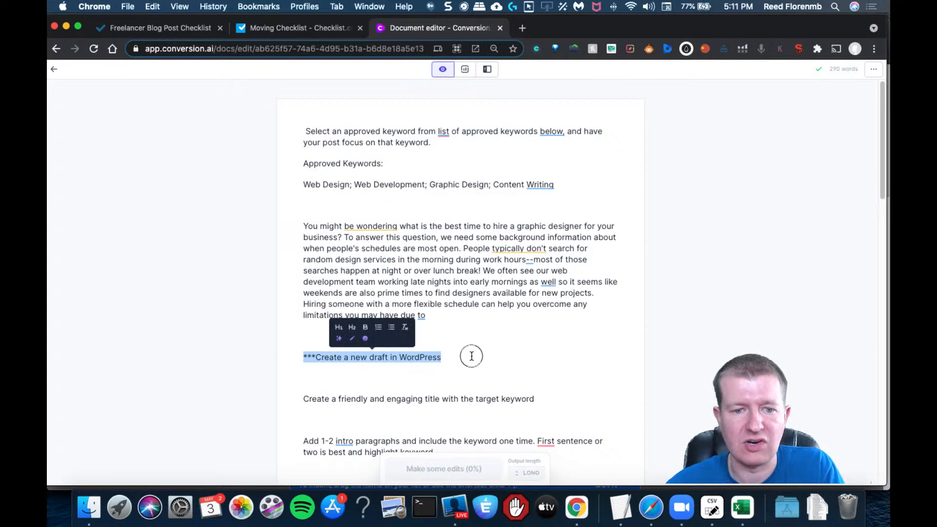
Compose AI-written WordPress draft instructions after the WordPress step.
left_click(505, 357)
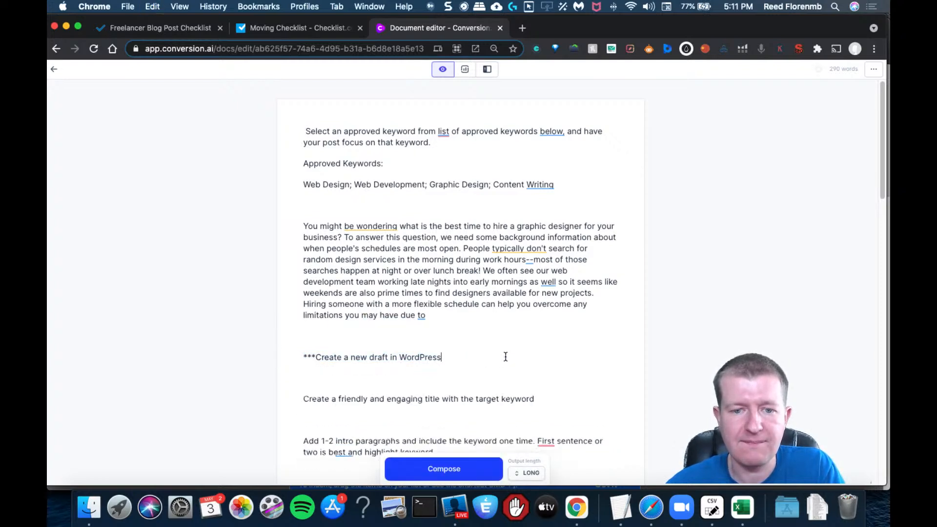
left_click(443, 468)
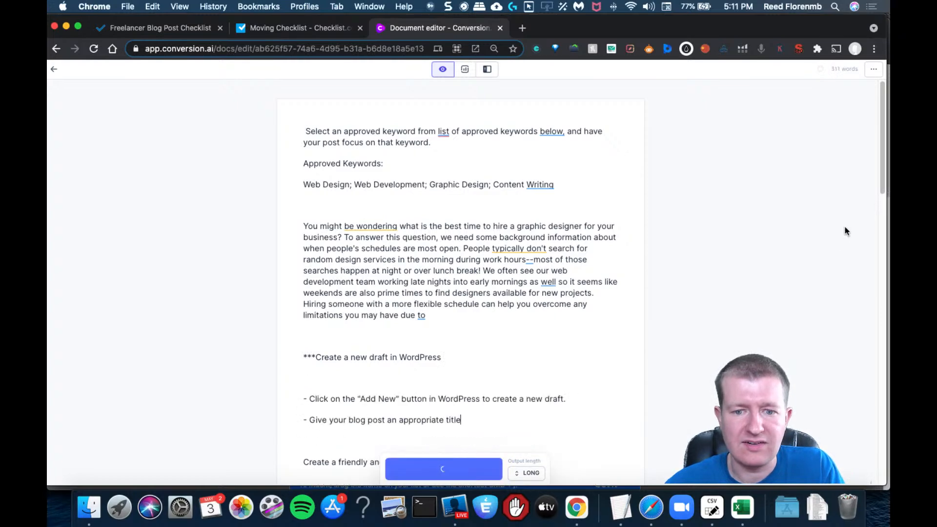
scroll("down", 3)
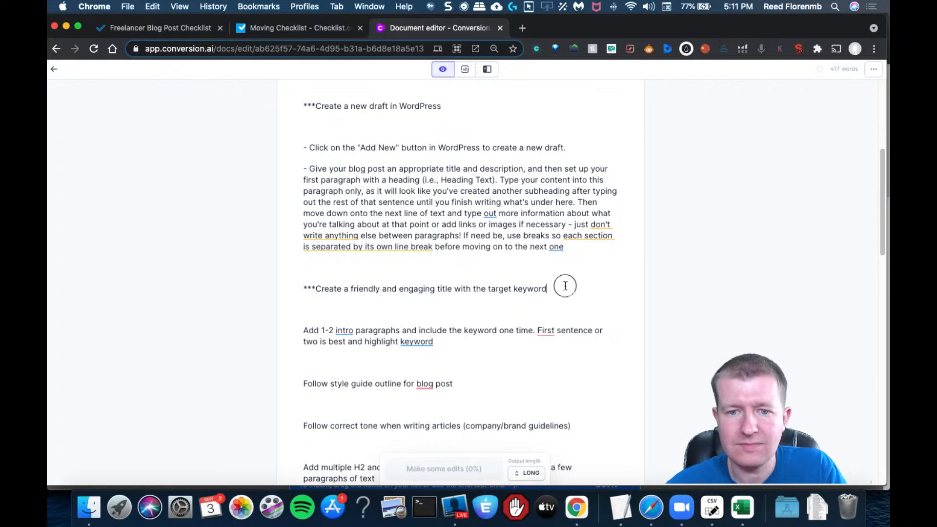
mouse_move(555, 307)
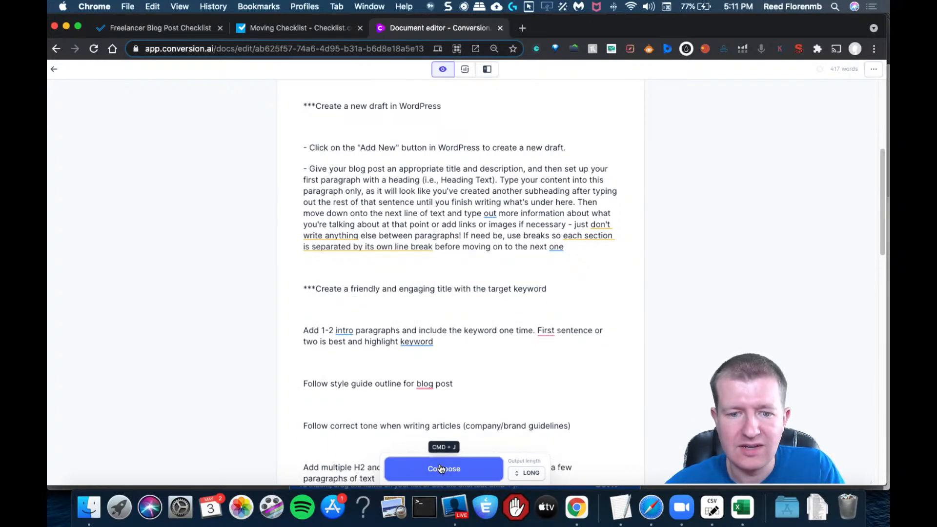
Compose AI example titles under the title step, then return to the Checkli checklist page.
left_click(443, 469)
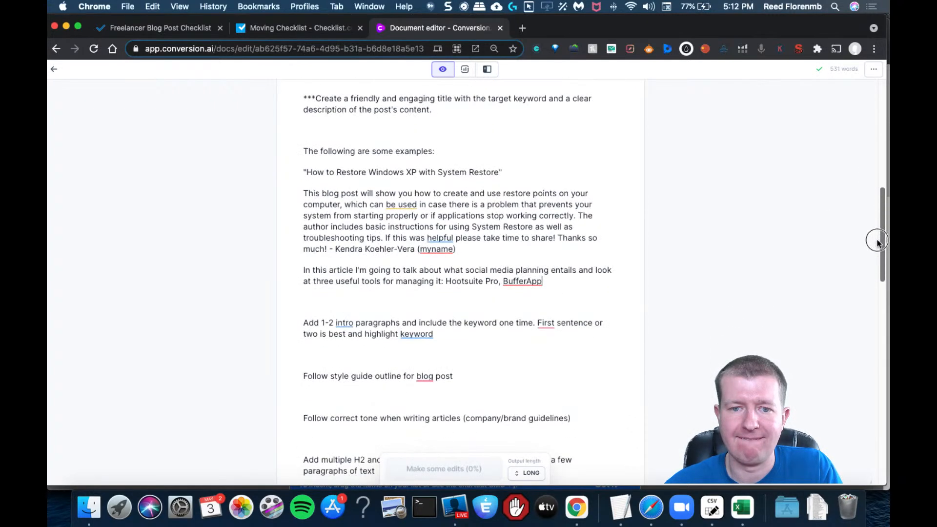
mouse_move(759, 184)
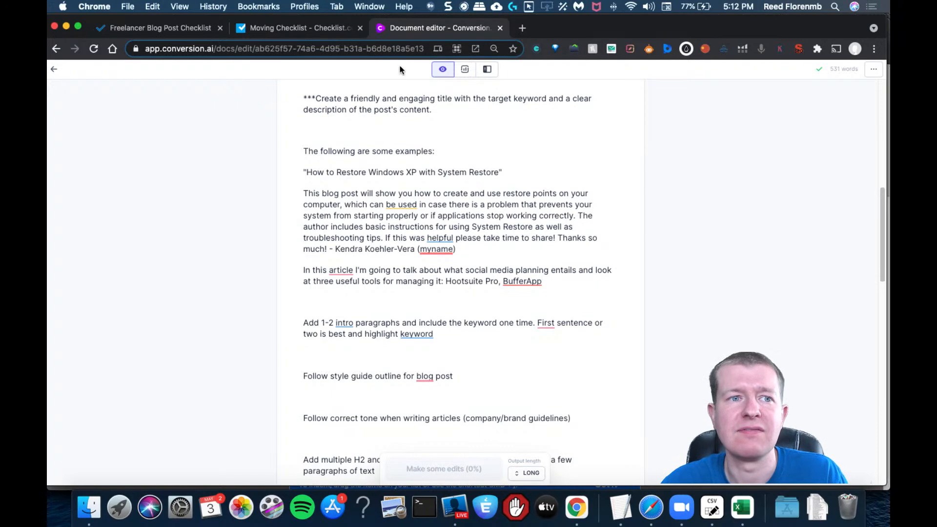
left_click(158, 28)
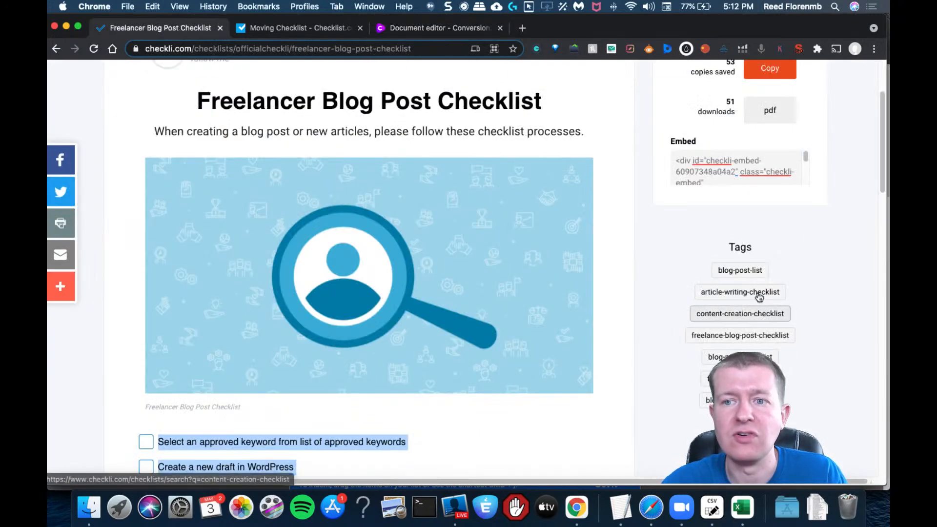
Look over the Checkli Freelancer Blog Post Checklist steps and return to the Conversion.ai document.
scroll("up", 3)
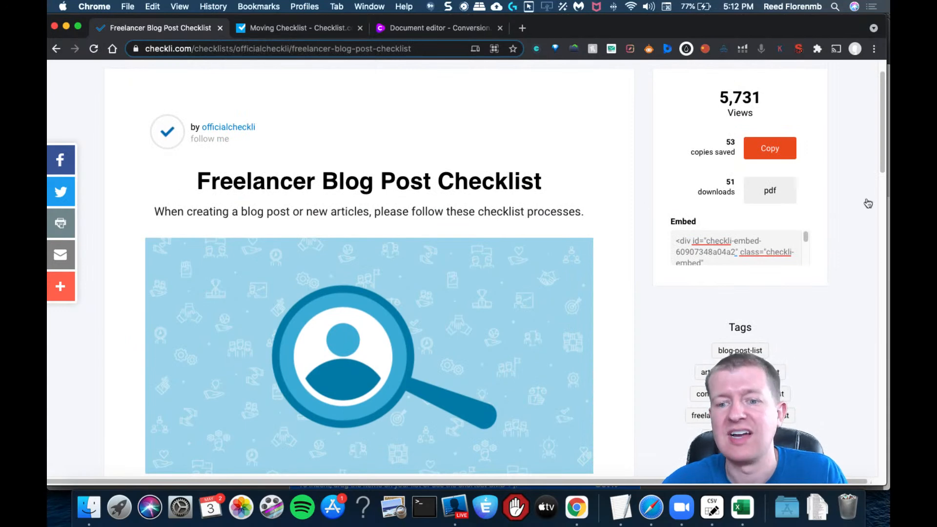
scroll("down", 3)
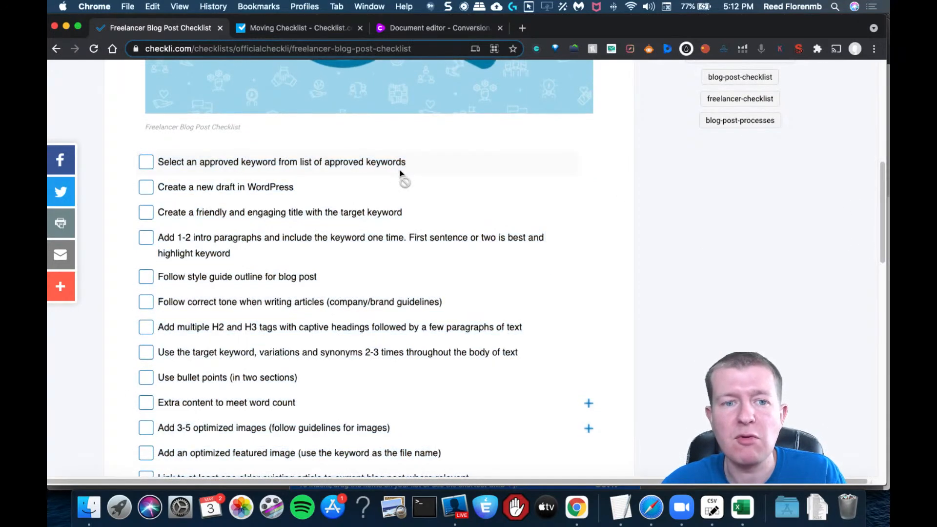
left_click(439, 27)
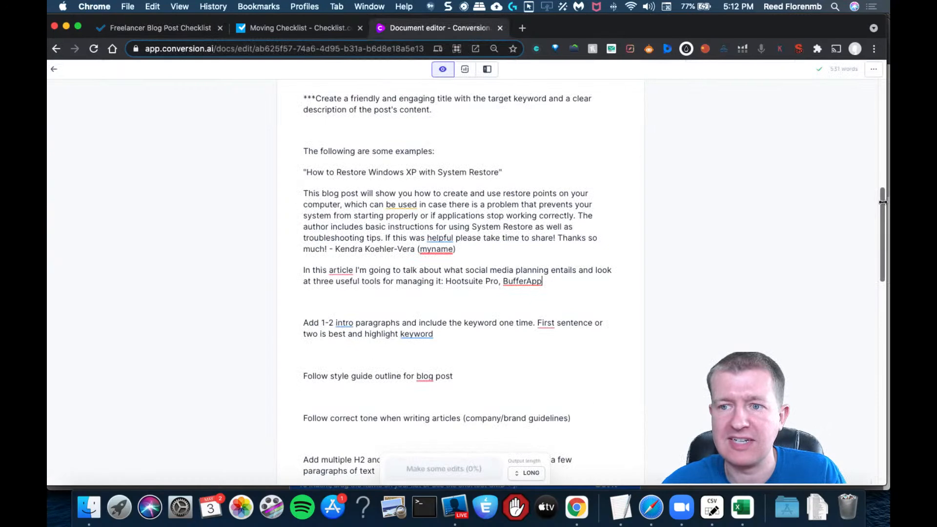
Scroll down to the step about using the target keyword two to three times.
scroll("down", 3)
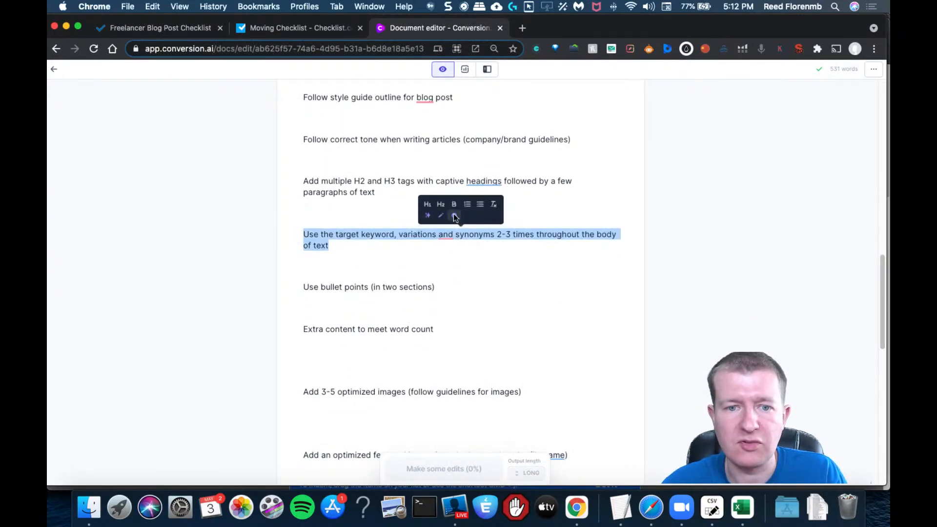
mouse_move(428, 215)
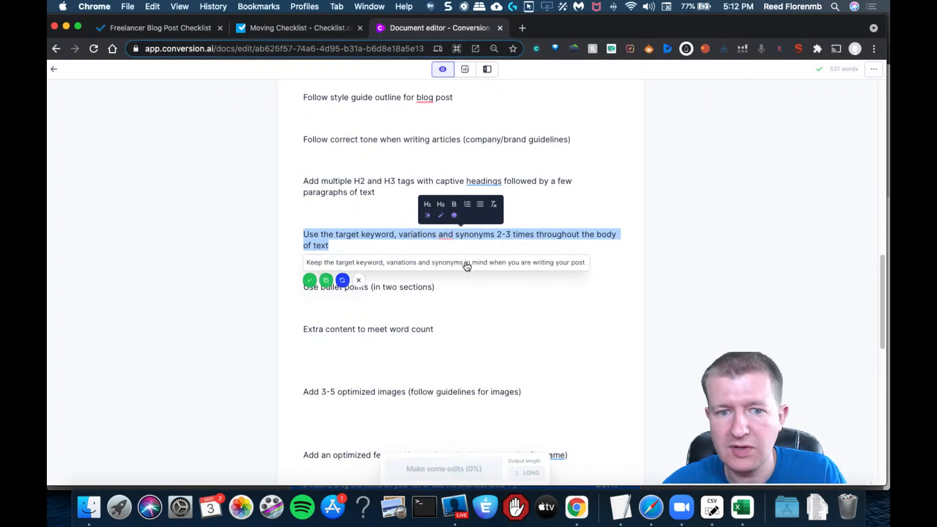
mouse_move(454, 215)
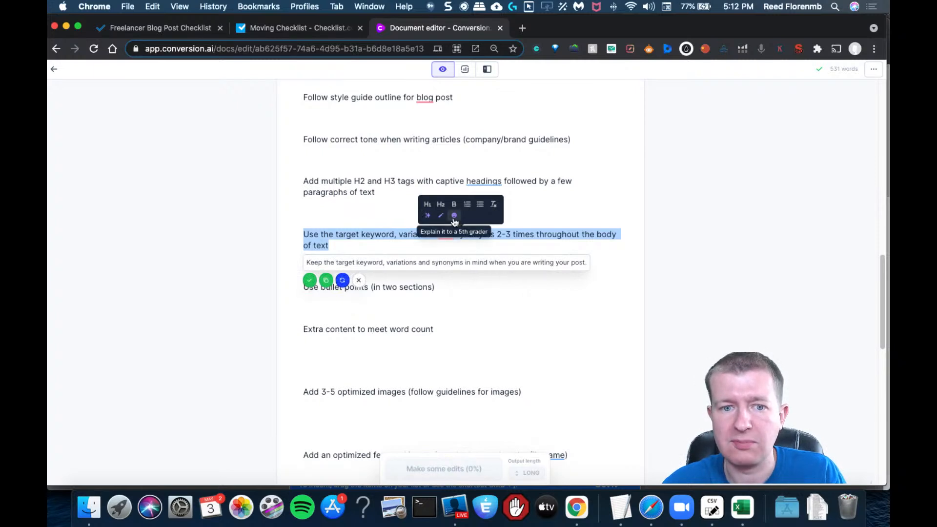